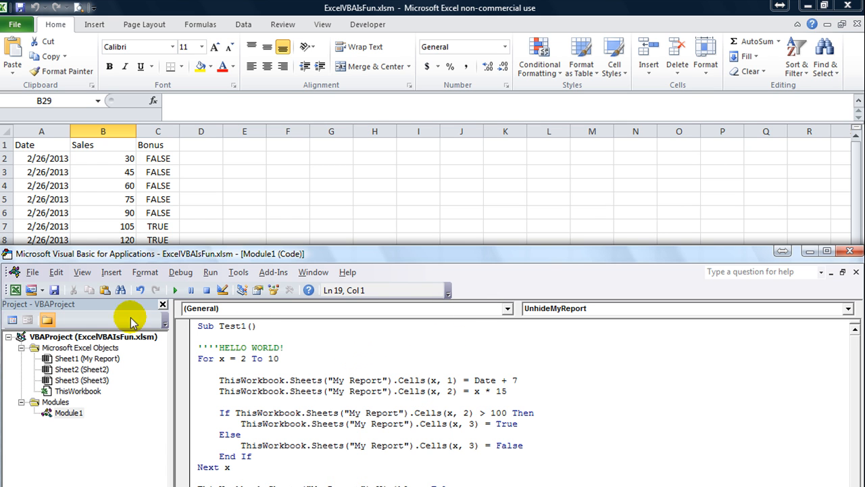
# Step: Bring up the View menu, dismiss it, then reopen it to reach its toolbar options
pyautogui.click(82, 271)
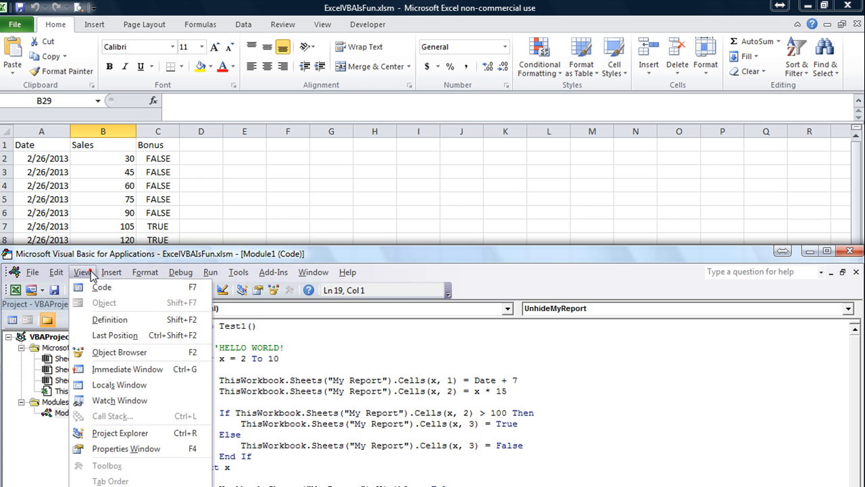
pyautogui.click(237, 272)
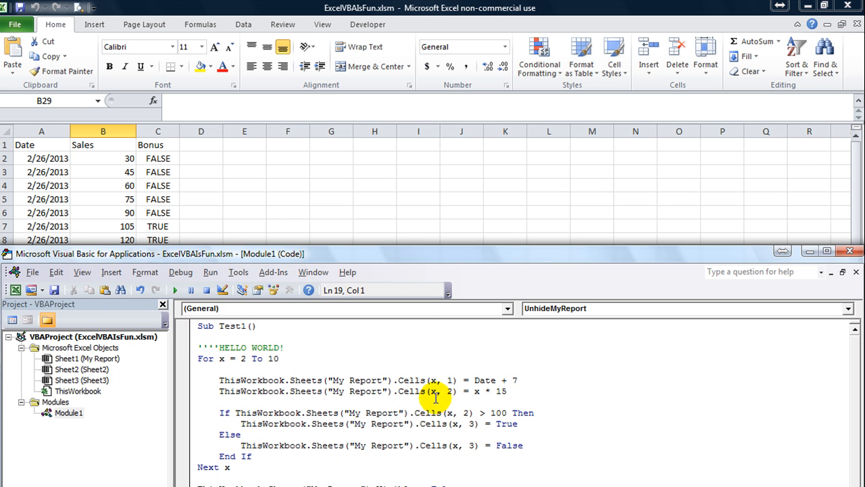
pyautogui.moveTo(272, 289)
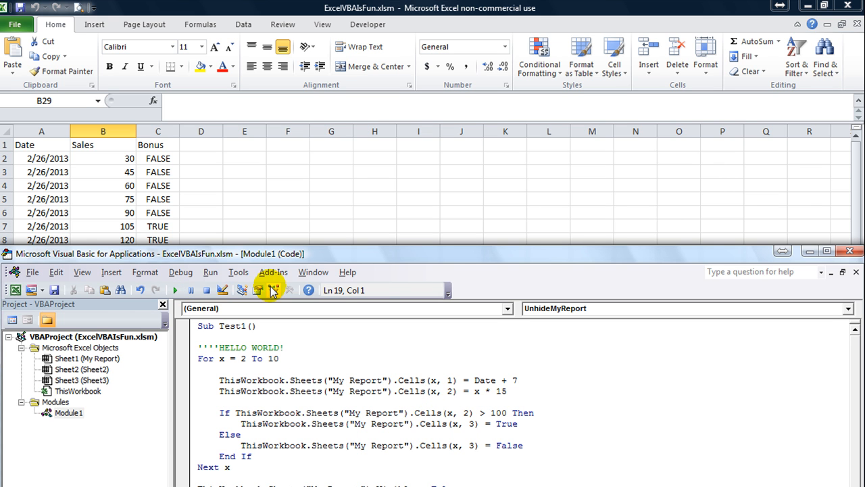
pyautogui.moveTo(238, 272)
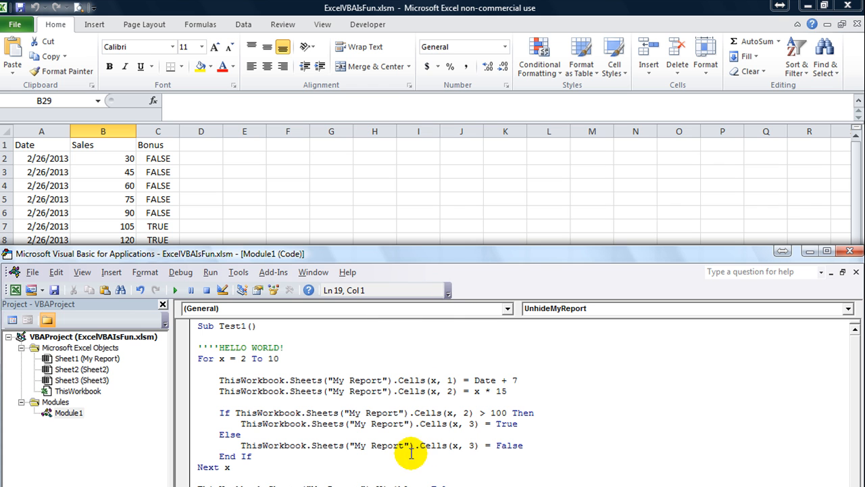
pyautogui.click(82, 272)
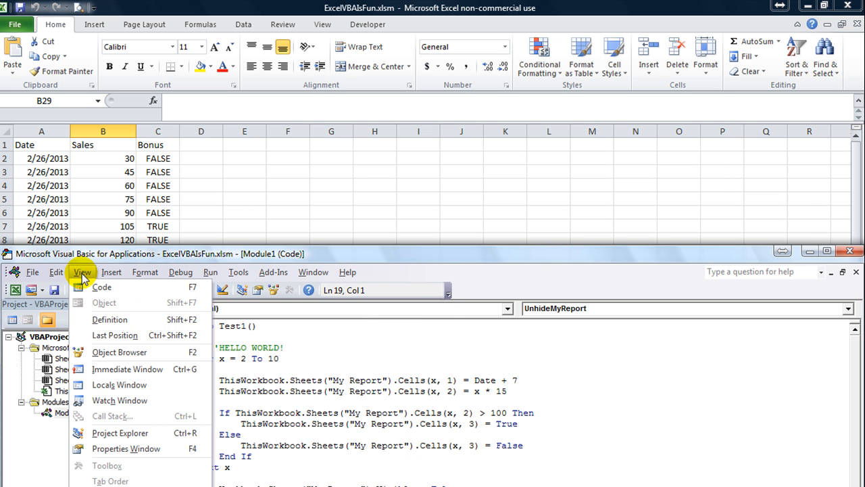
pyautogui.moveTo(553, 313)
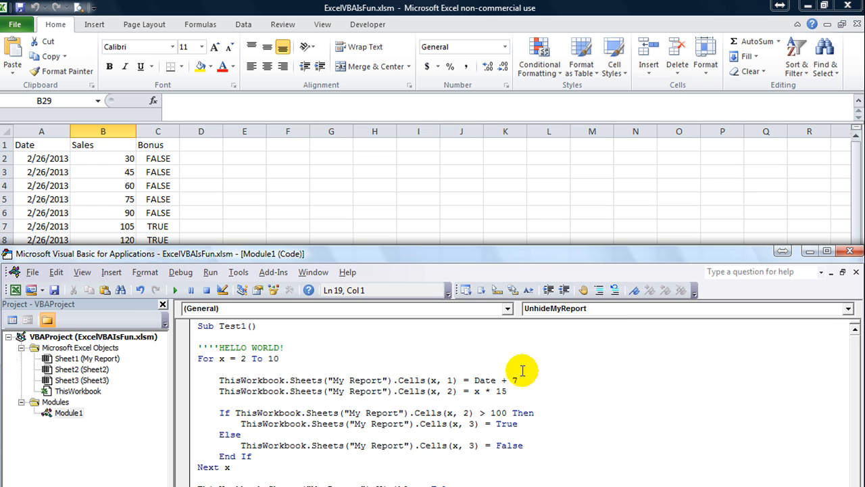
pyautogui.rightClick(632, 291)
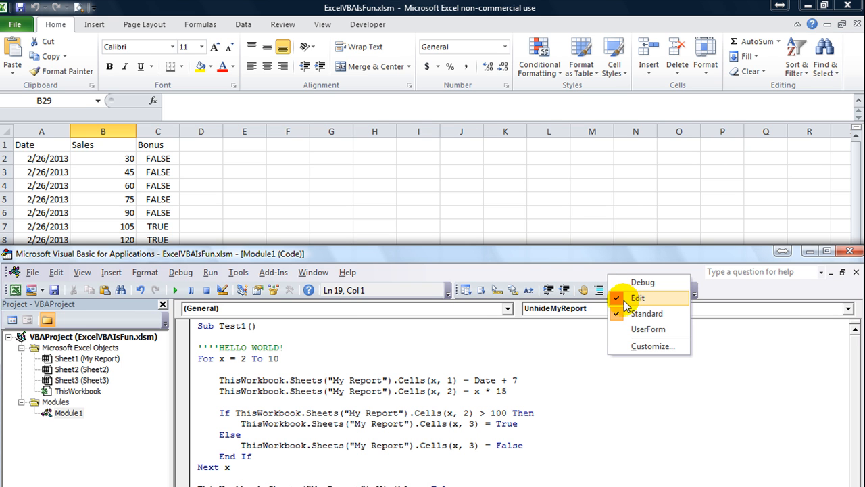
pyautogui.click(637, 297)
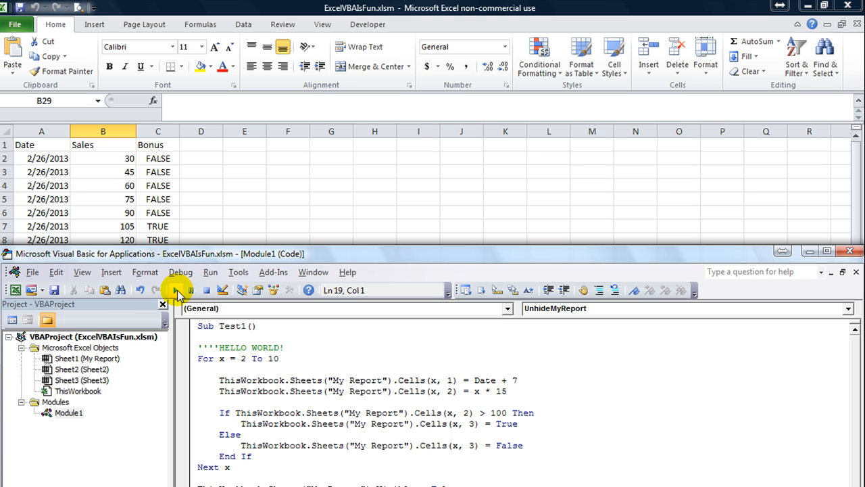
pyautogui.moveTo(206, 290)
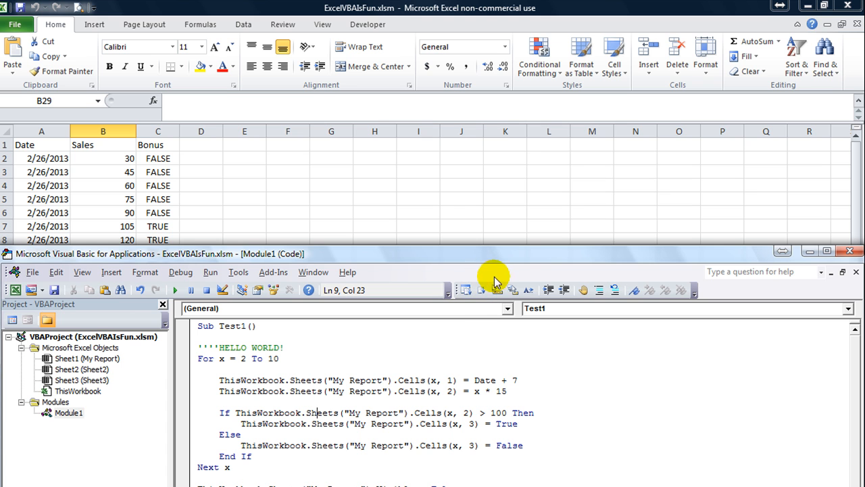
pyautogui.moveTo(549, 289)
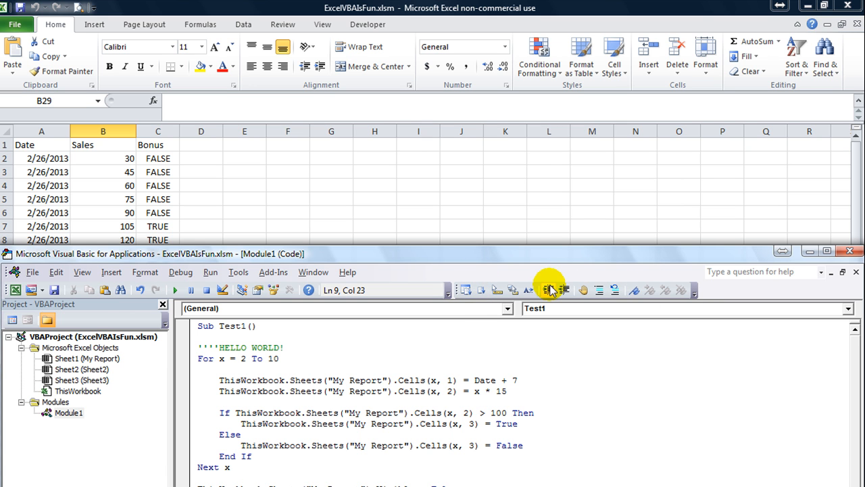
pyautogui.moveTo(490, 365)
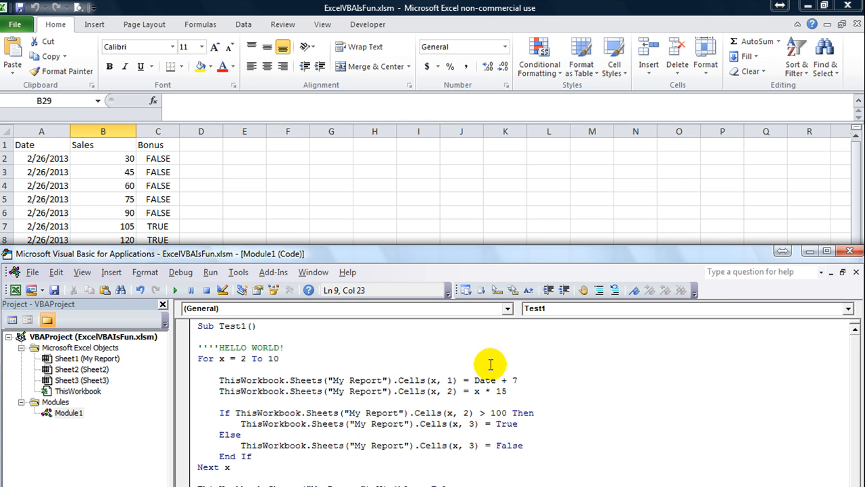
pyautogui.moveTo(488, 321)
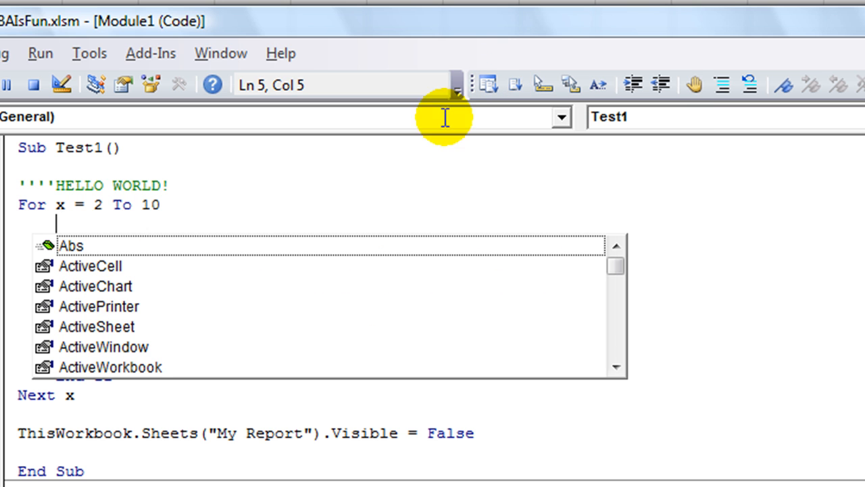
pyautogui.moveTo(567, 311)
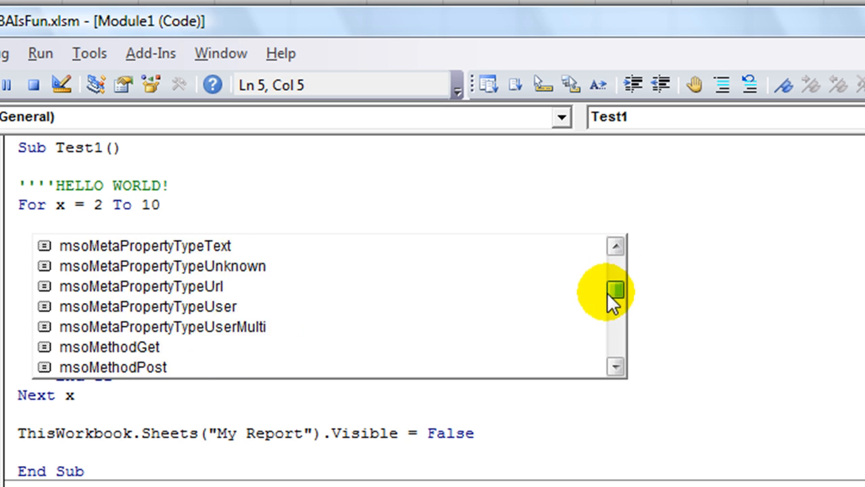
pyautogui.moveTo(614, 292); pyautogui.dragTo(613, 348)
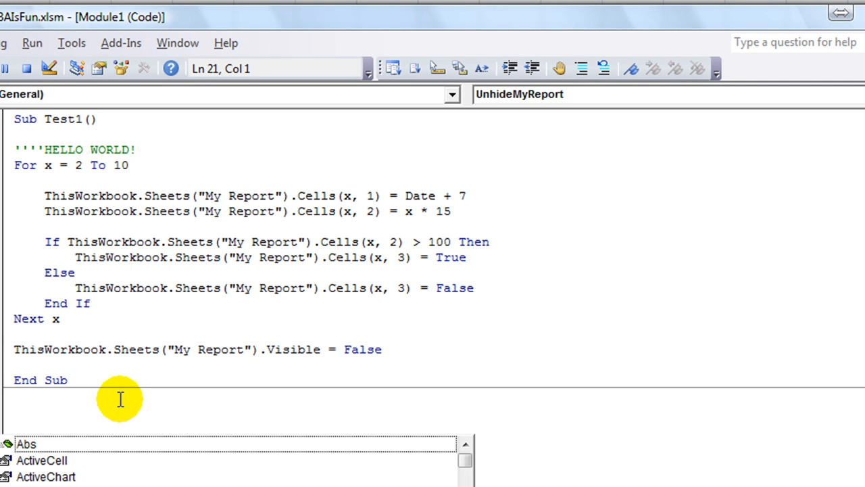
pyautogui.write('act')
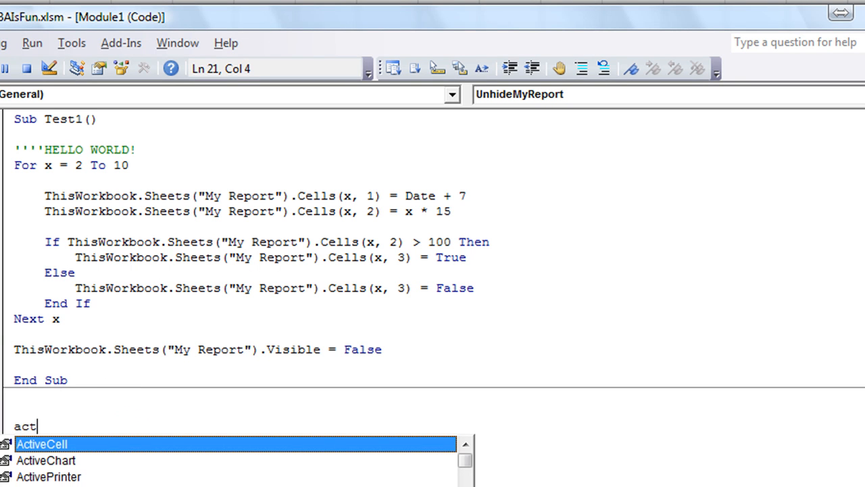
pyautogui.press('Down')
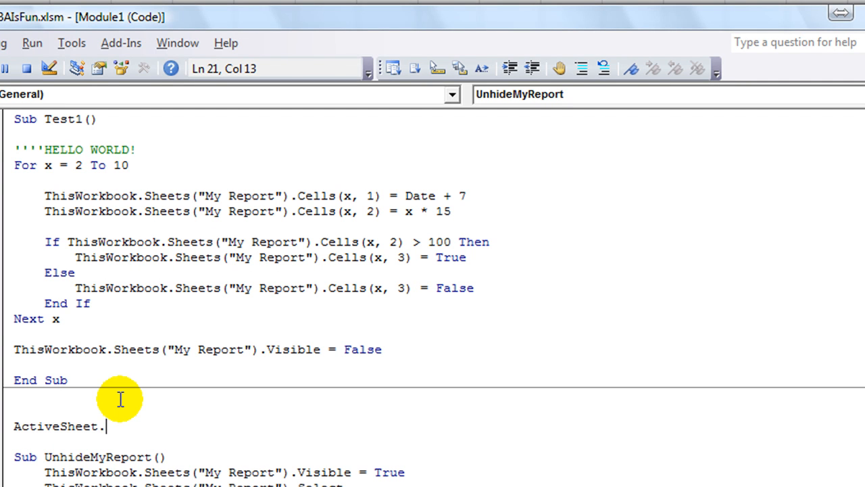
pyautogui.press('BackSpace')
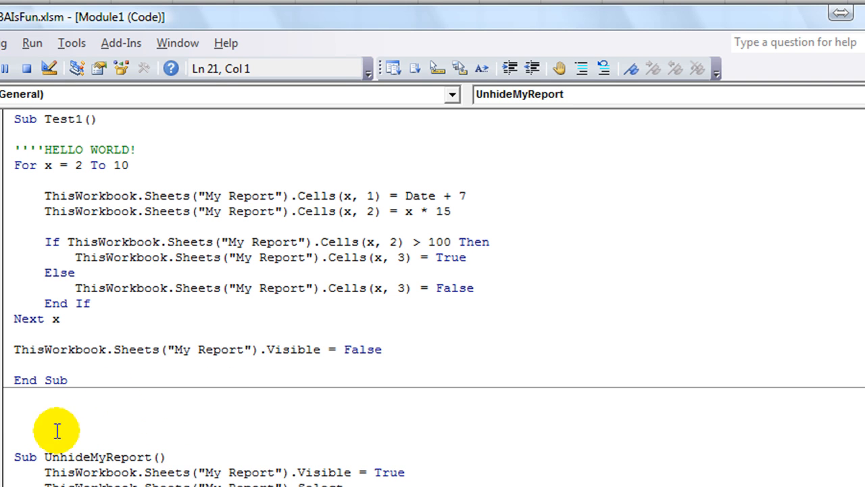
pyautogui.moveTo(438, 69)
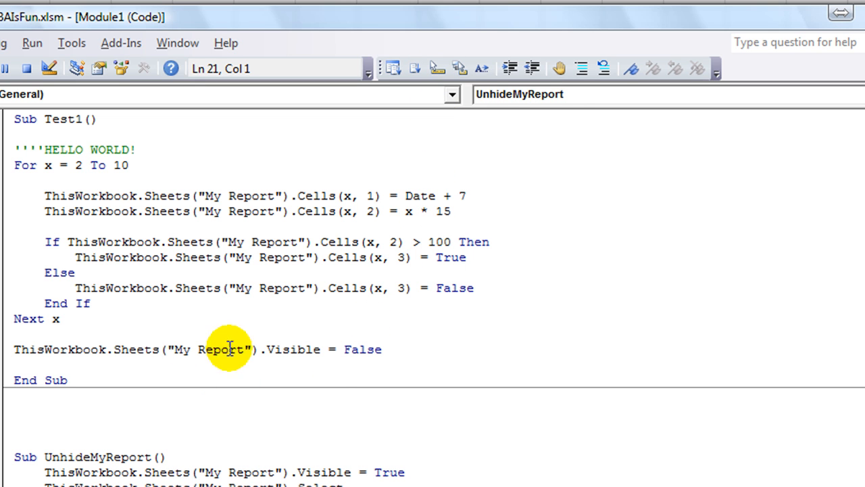
pyautogui.moveTo(528, 67)
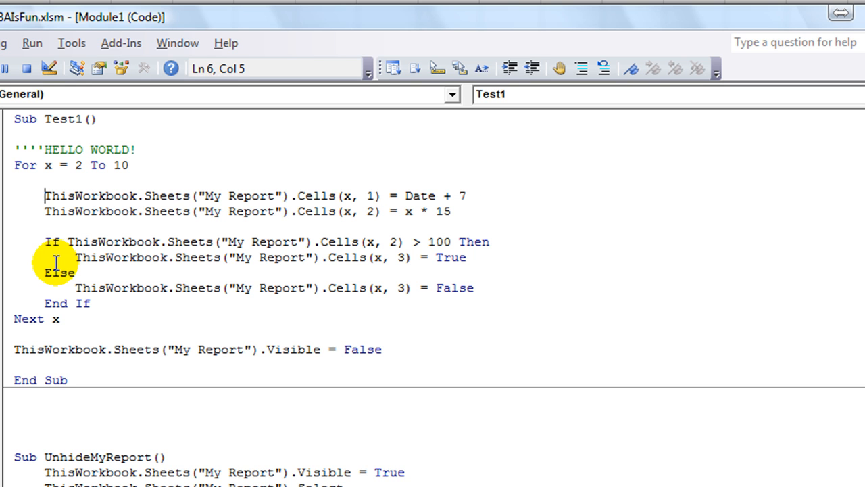
pyautogui.click(60, 304)
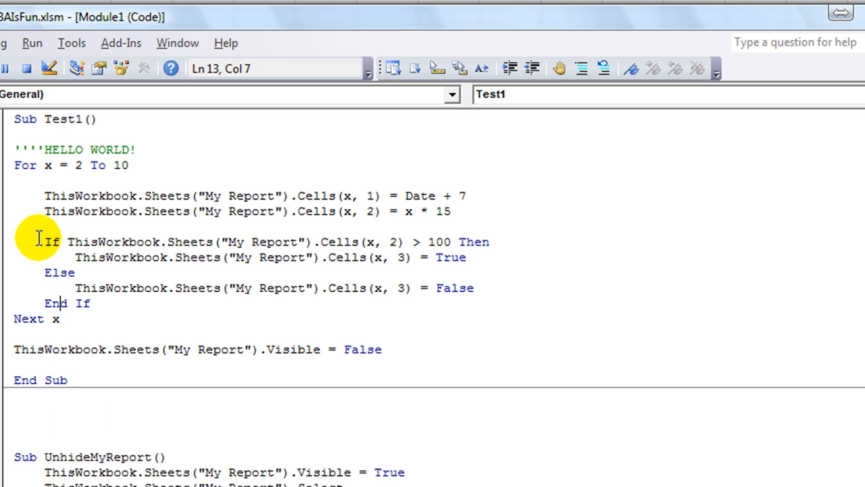
pyautogui.moveTo(11, 199)
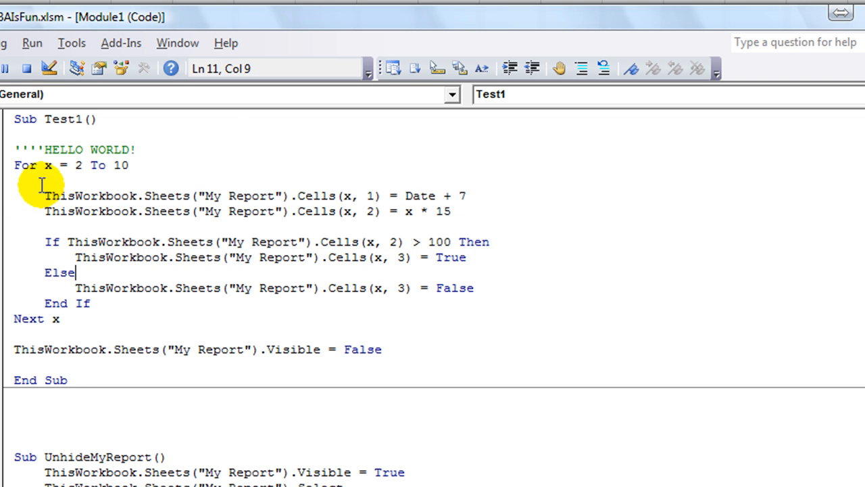
pyautogui.moveTo(44, 195); pyautogui.dragTo(135, 288)
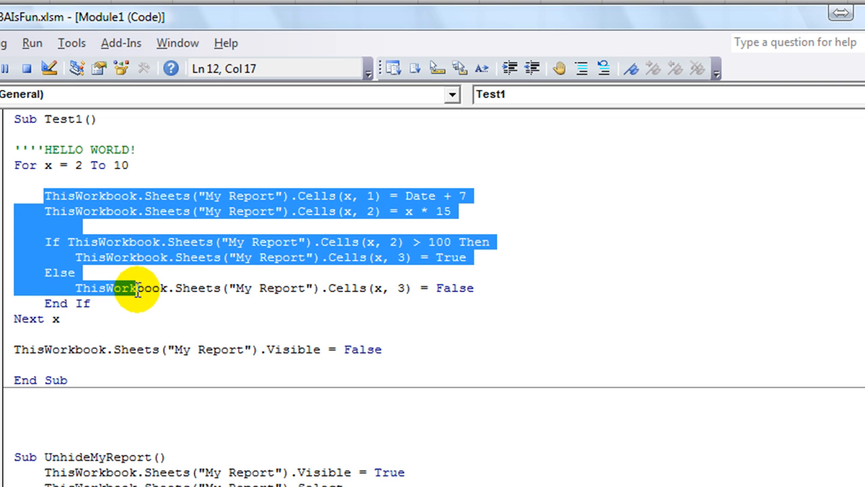
pyautogui.moveTo(136, 309)
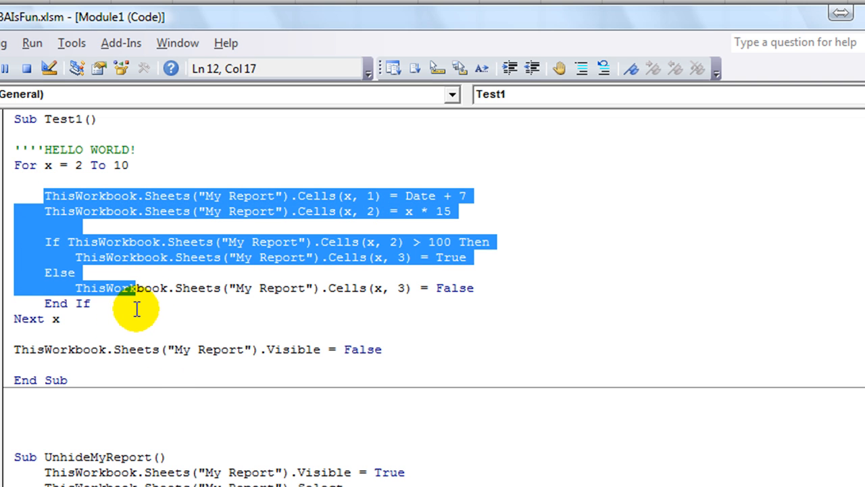
pyautogui.moveTo(533, 67)
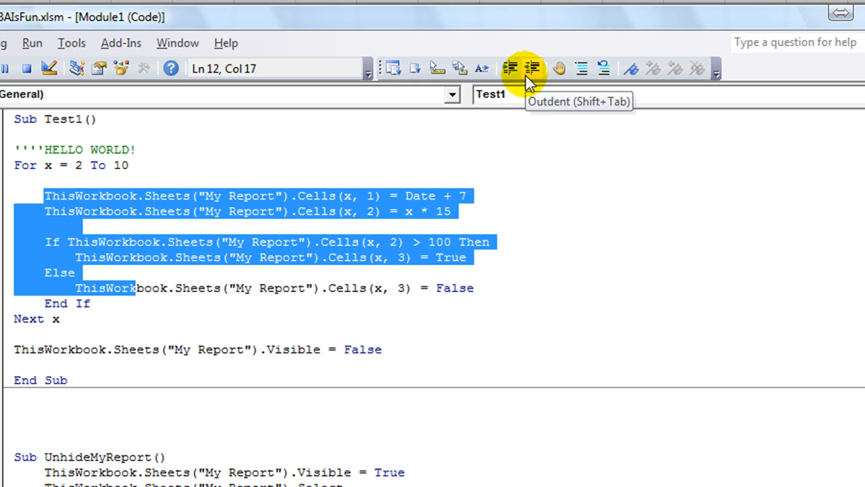
pyautogui.click(507, 66)
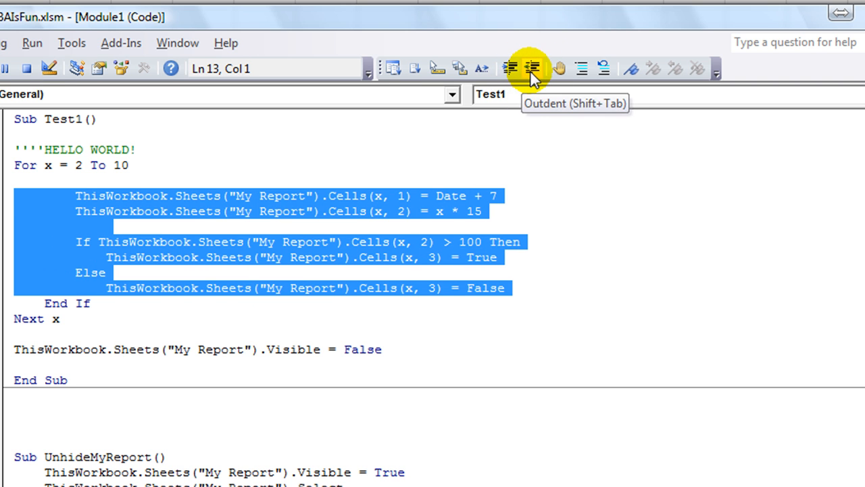
pyautogui.click(508, 67)
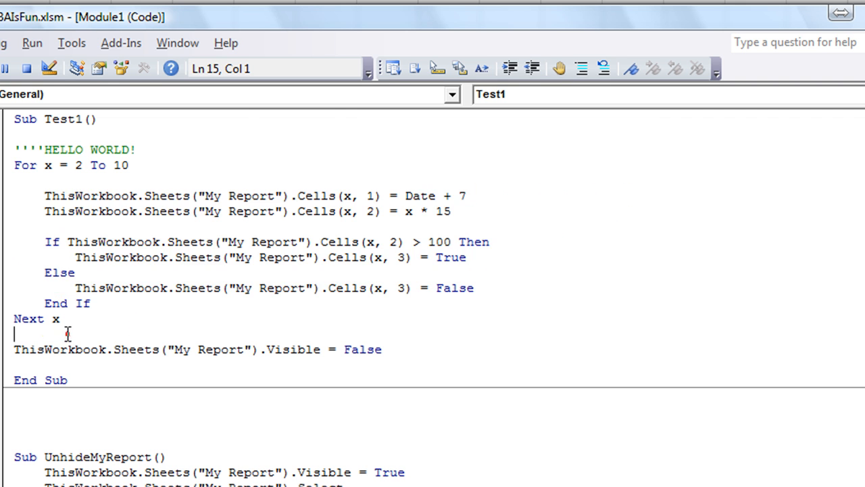
pyautogui.click(132, 168)
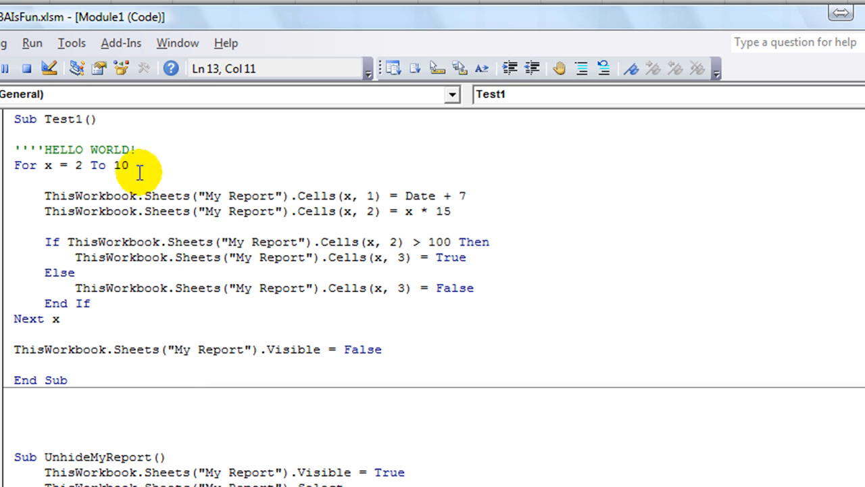
pyautogui.moveTo(577, 67)
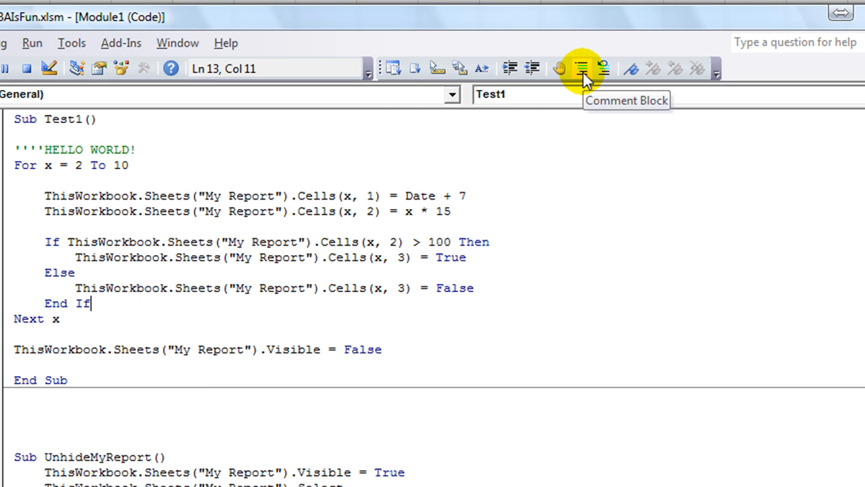
pyautogui.moveTo(245, 170)
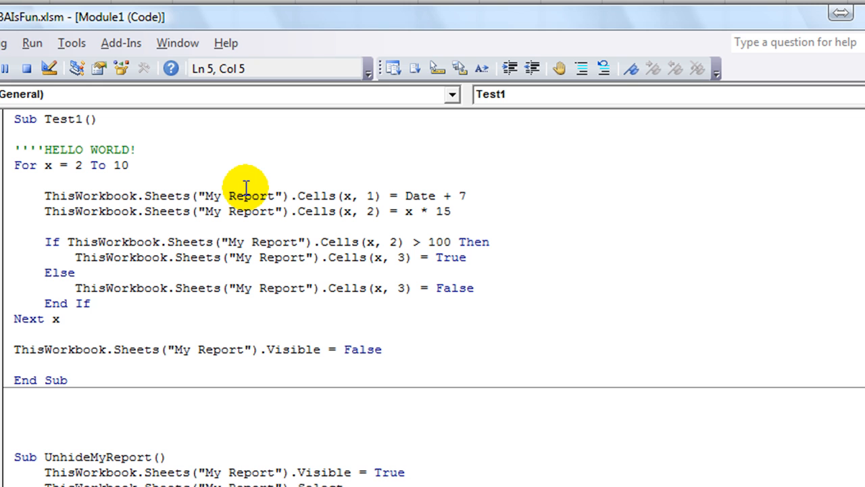
# Step: Type a trial REM comment, erase part of it, and select the line for removal
pyautogui.write('REM')
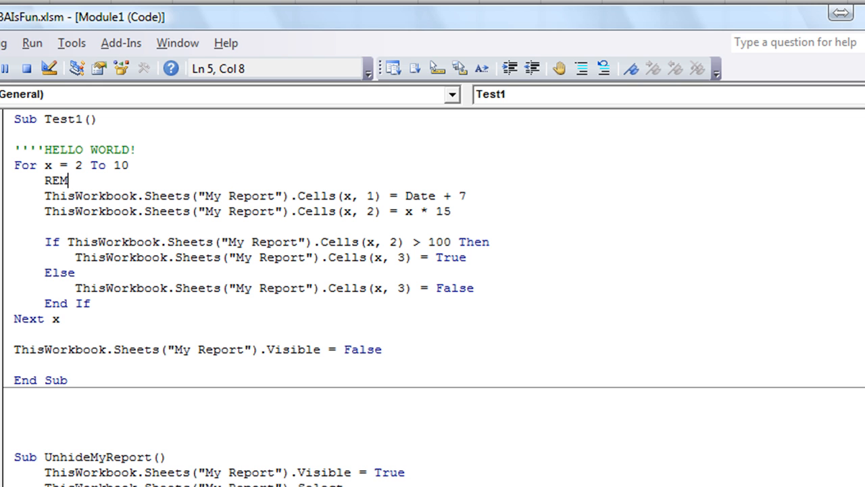
pyautogui.write('DLSJLFJD')
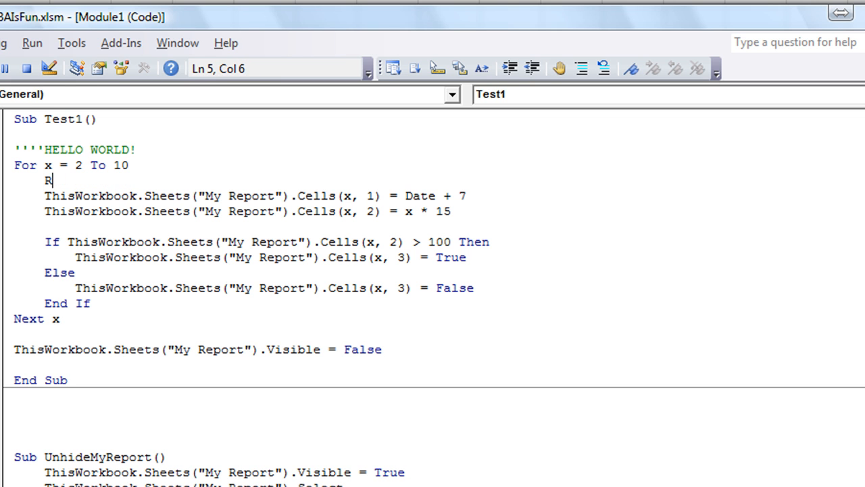
pyautogui.press('Backspace')
pyautogui.write("';SLJFA;SLDK")
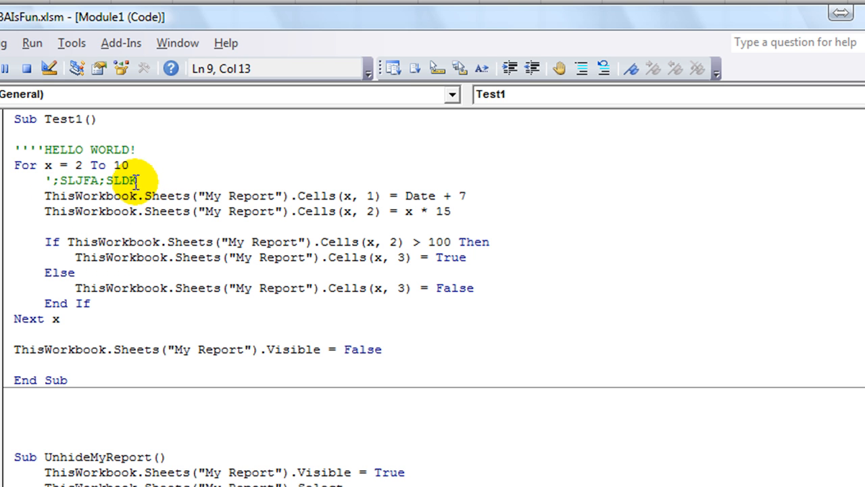
pyautogui.tripleClick(88, 181)
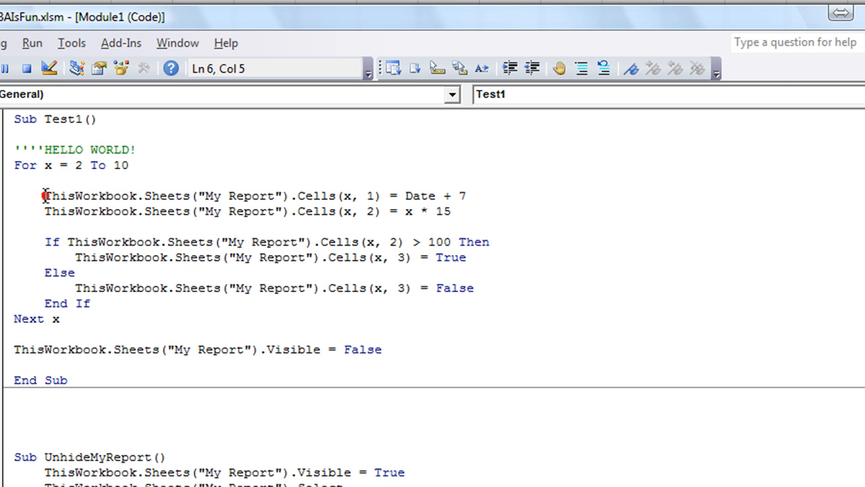
pyautogui.moveTo(45, 195); pyautogui.dragTo(465, 195)
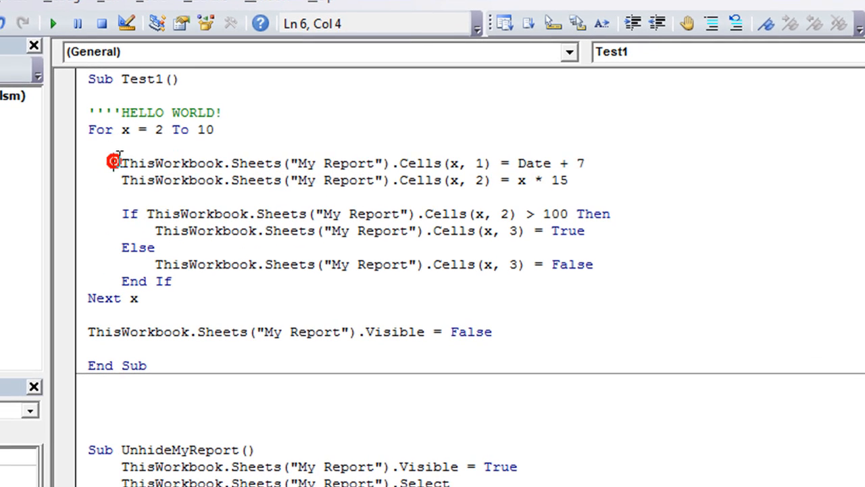
pyautogui.moveTo(121, 163); pyautogui.dragTo(228, 180)
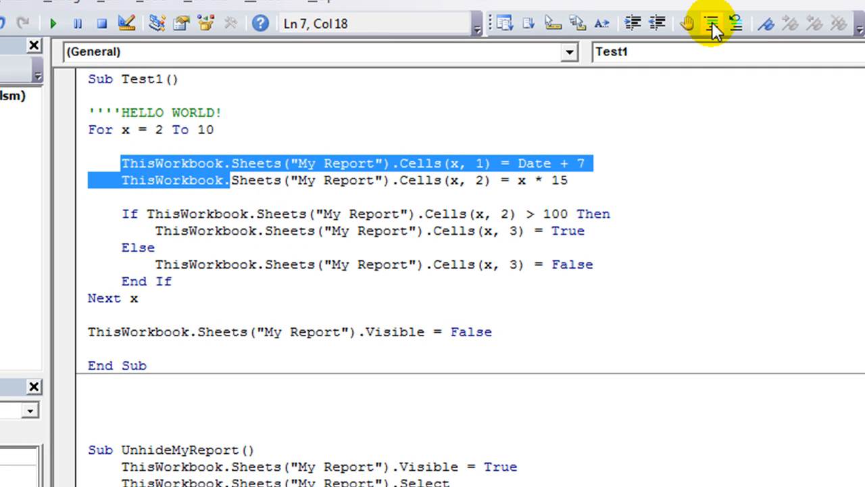
pyautogui.click(708, 23)
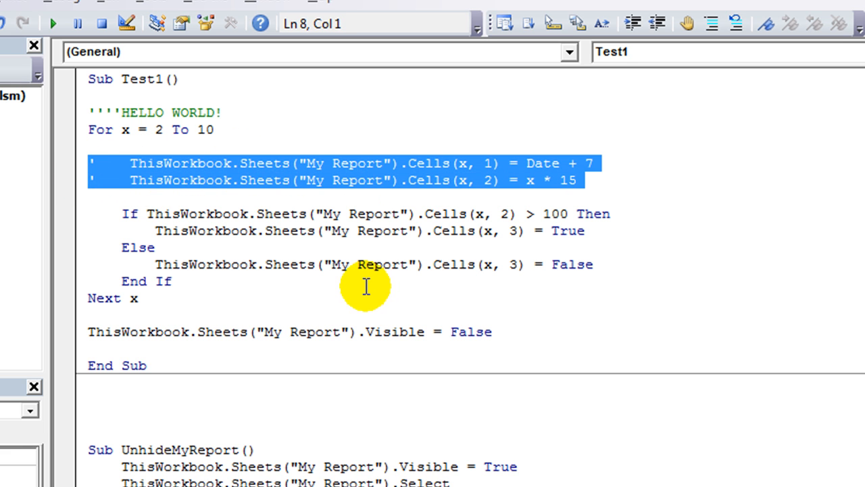
pyautogui.click(89, 163)
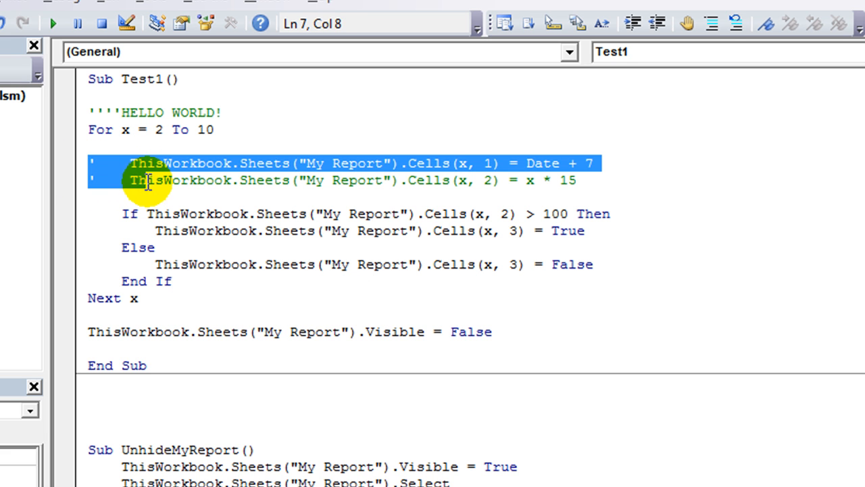
pyautogui.click(711, 22)
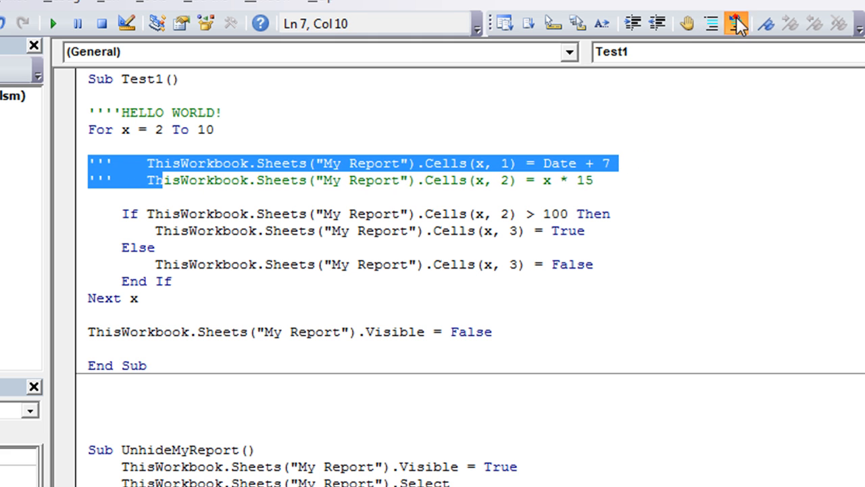
pyautogui.click(732, 22)
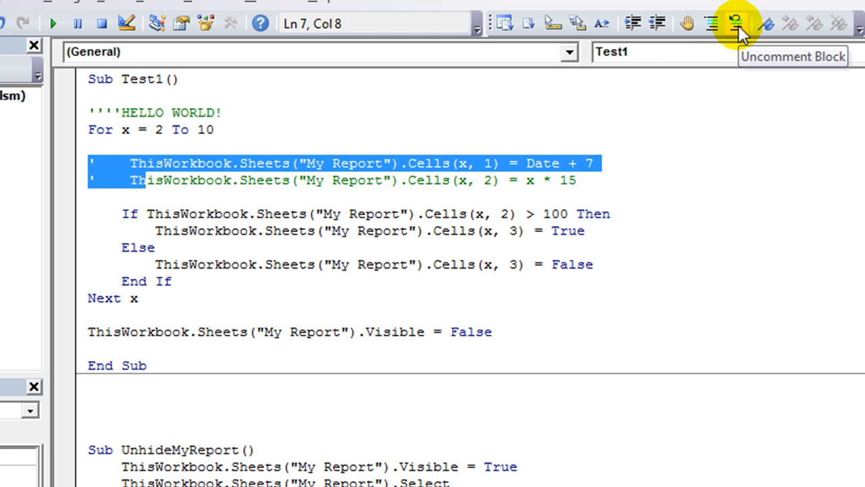
pyautogui.click(737, 22)
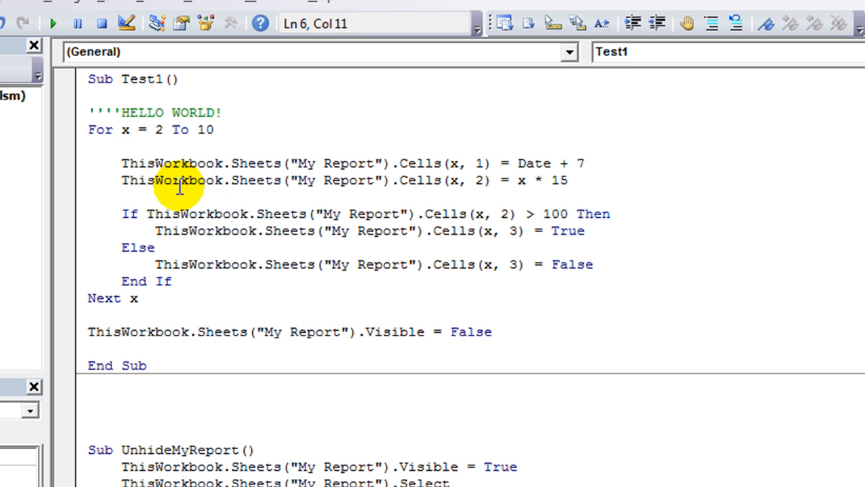
# Step: Write the apostrophe comment 'THIS ARE OF CODE IS NEXT WEEK' on the empty loop line
pyautogui.click(125, 146)
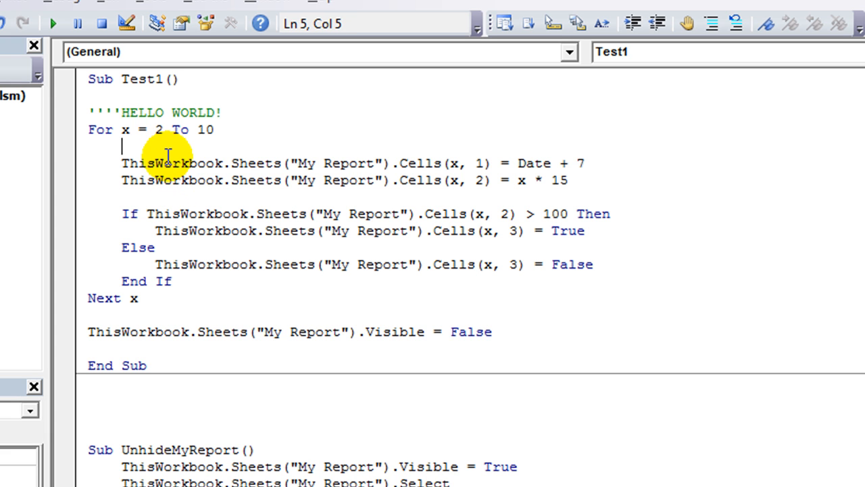
pyautogui.write("'")
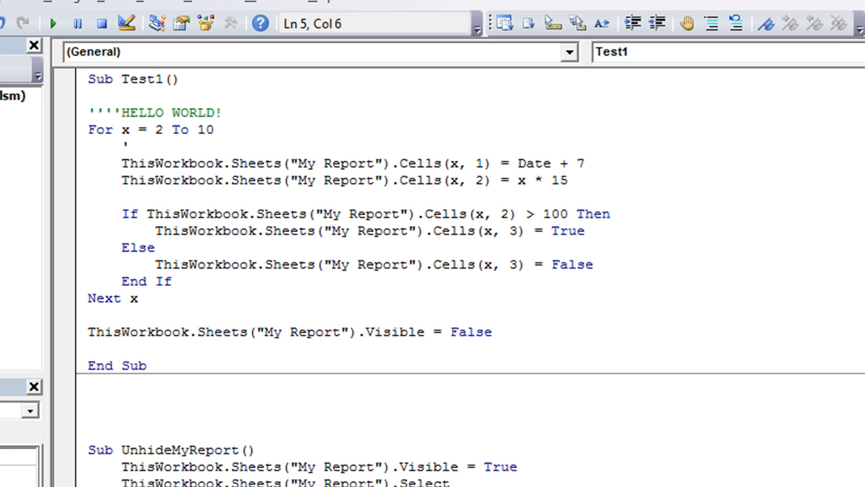
pyautogui.write('THIS ARE OF CODE IS DA')
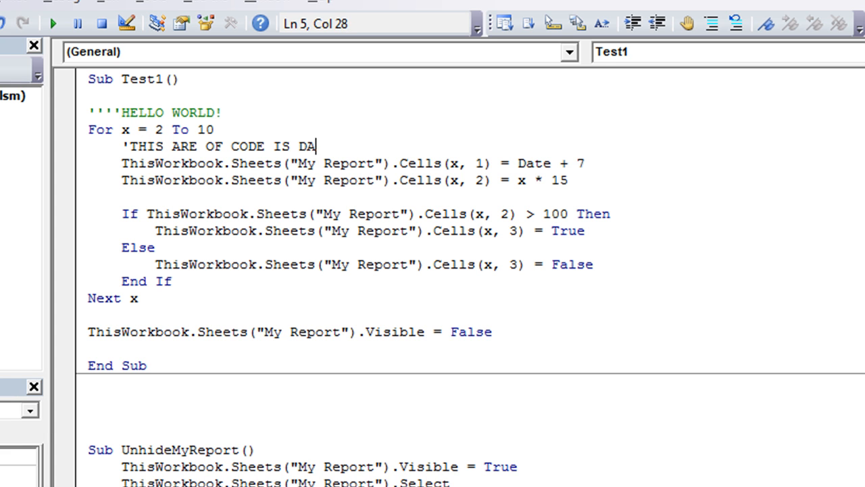
pyautogui.write('NEXT WEEK')
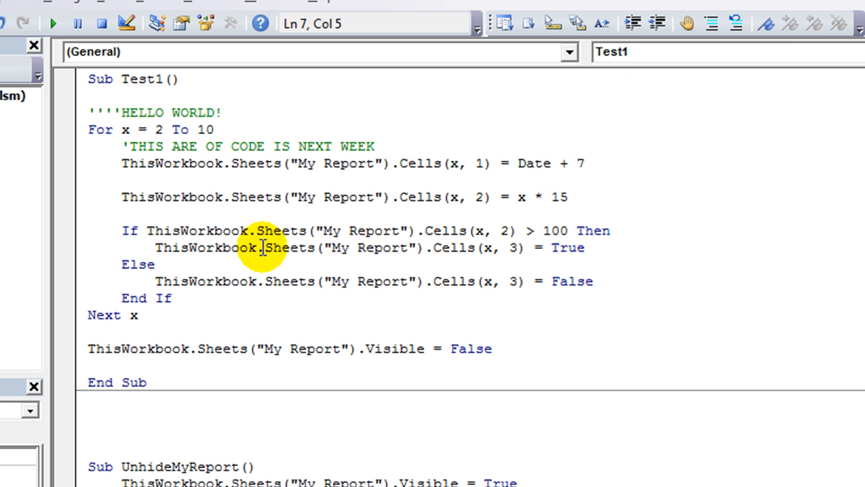
pyautogui.moveTo(87, 180)
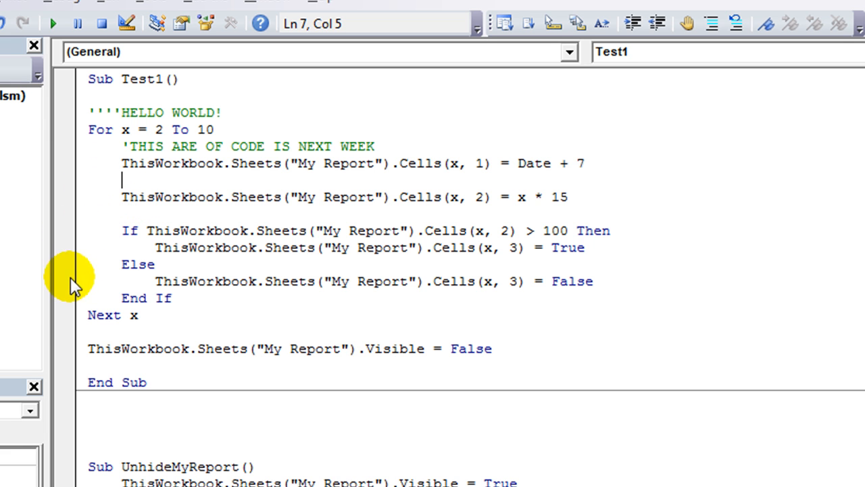
pyautogui.moveTo(179, 243)
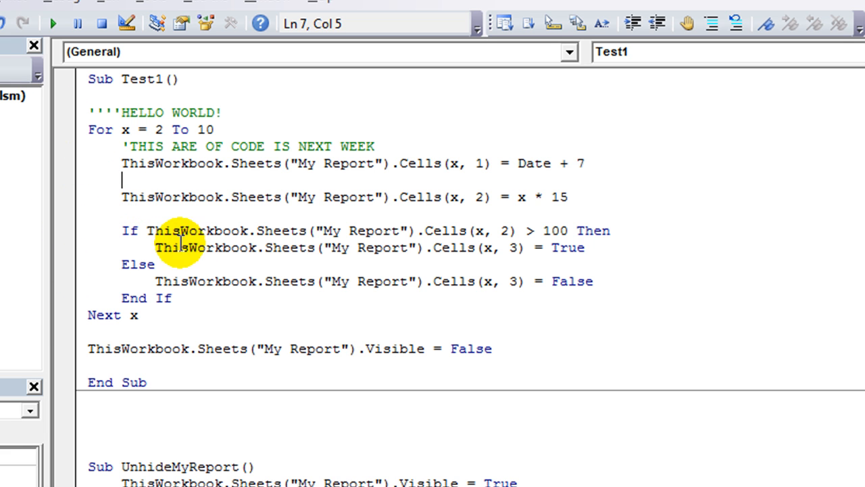
pyautogui.write('STOP')
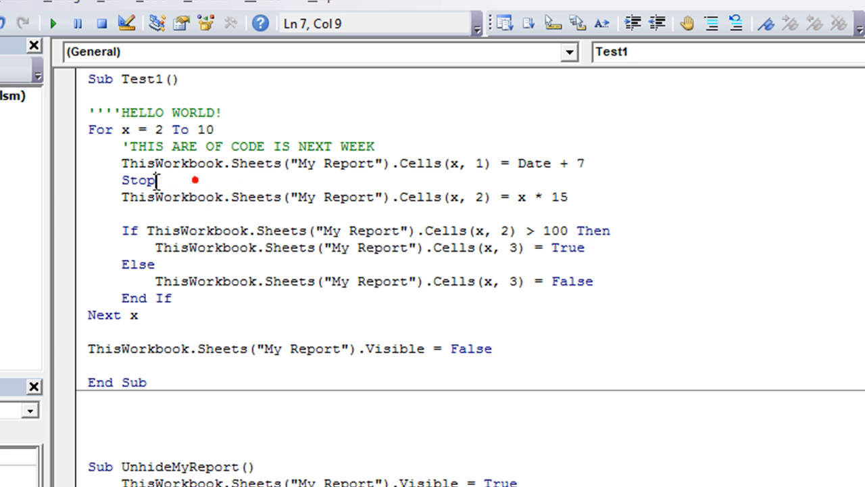
pyautogui.doubleClick(138, 179)
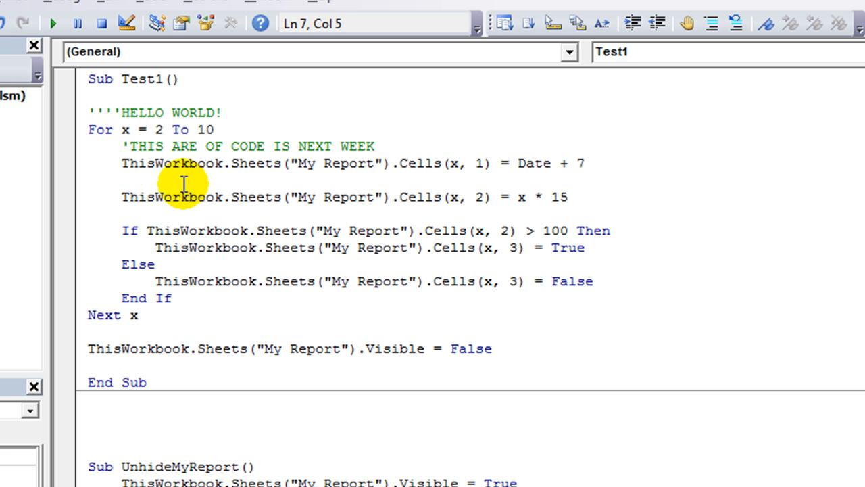
pyautogui.click(191, 281)
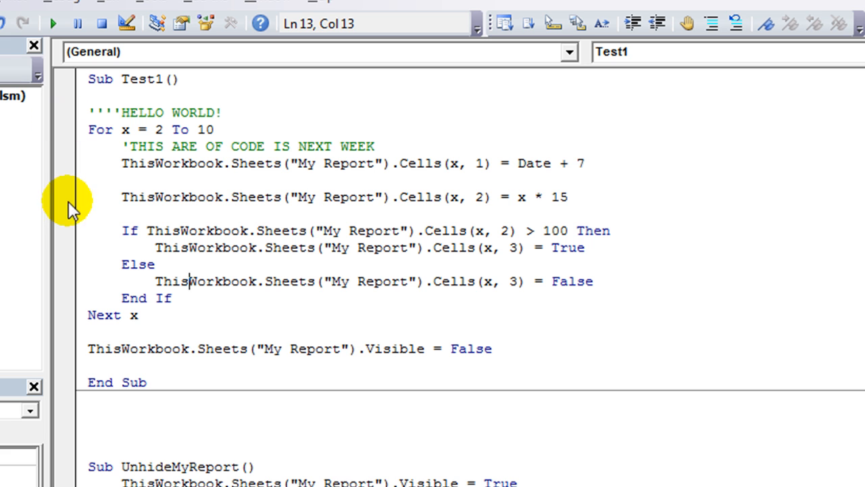
# Step: Set a breakpoint on the x * 15 line, run Test1, and advance to the next loop pass
pyautogui.click(64, 196)
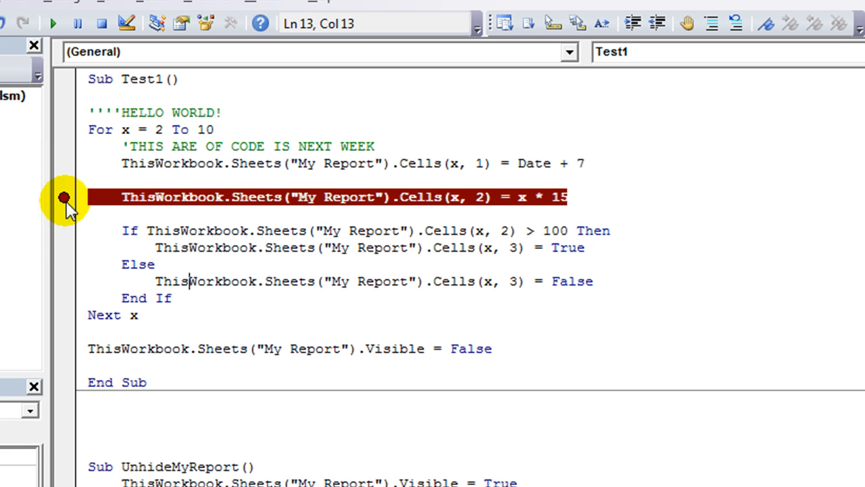
pyautogui.click(683, 24)
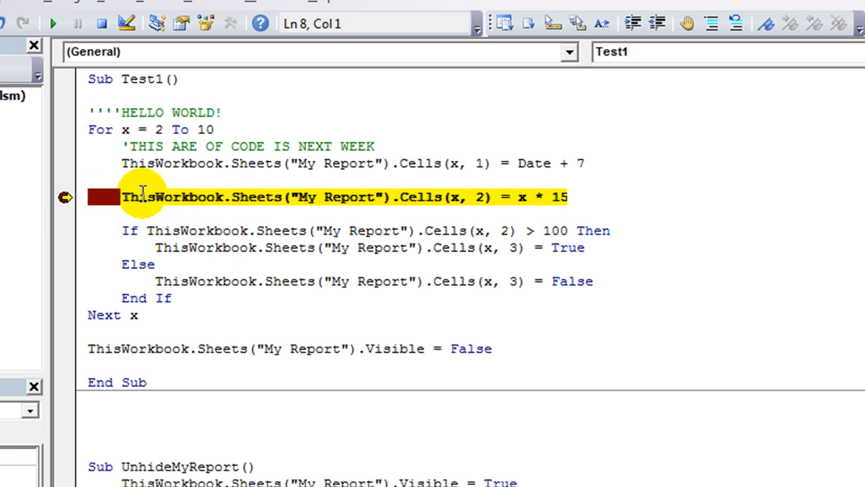
pyautogui.moveTo(71, 206)
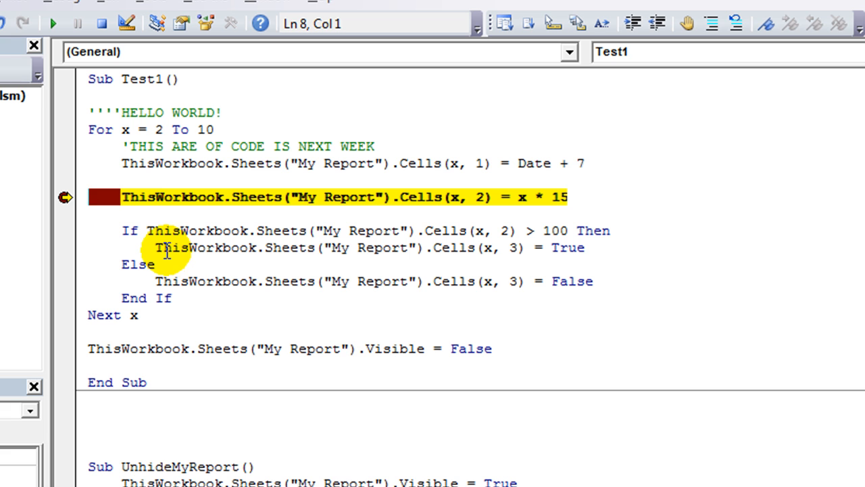
pyautogui.moveTo(127, 129)
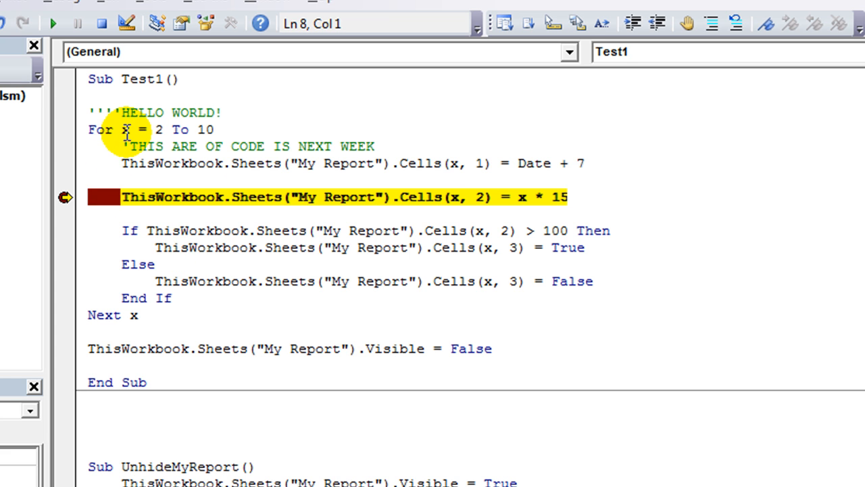
pyautogui.moveTo(125, 130)
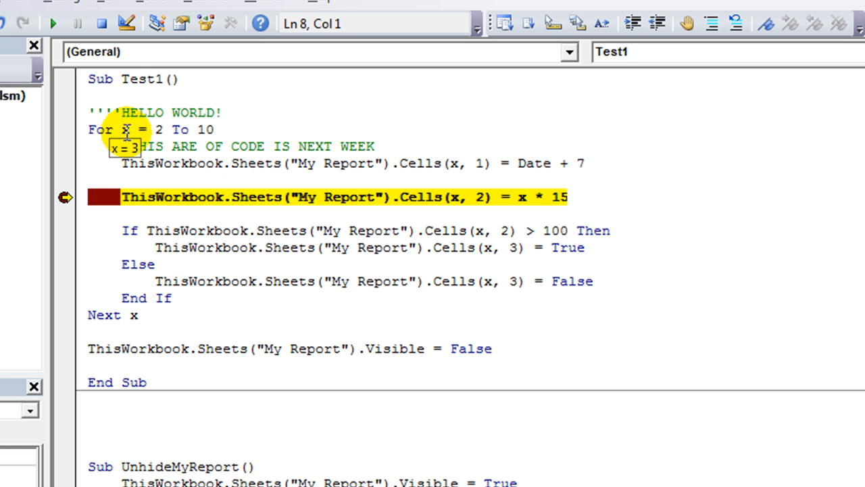
pyautogui.press('F8')
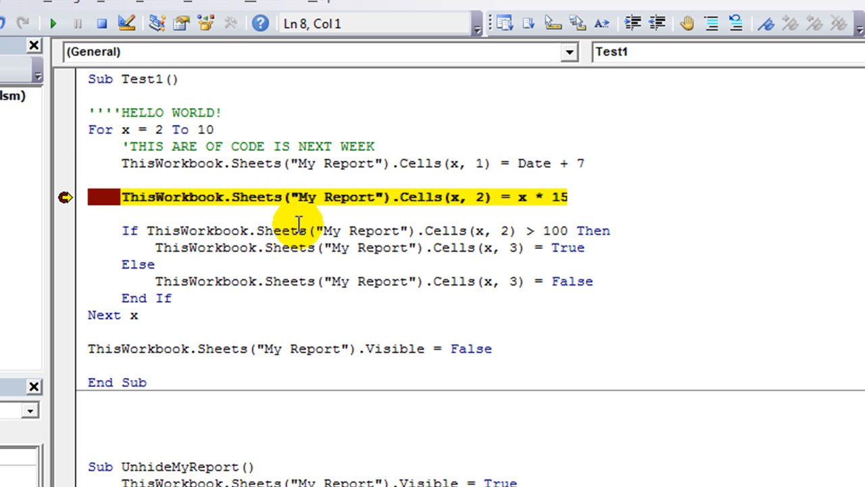
pyautogui.moveTo(64, 199)
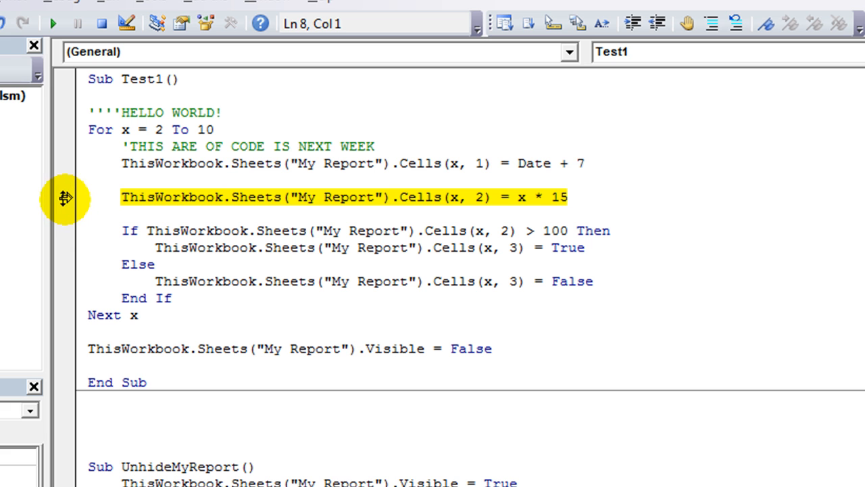
pyautogui.moveTo(67, 233)
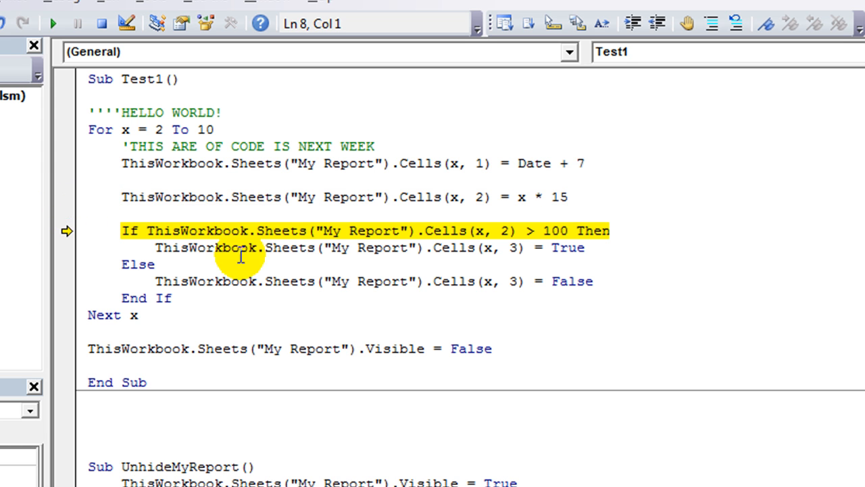
# Step: Clear the breakpoint dot beside the x * 15 line
pyautogui.click(70, 230)
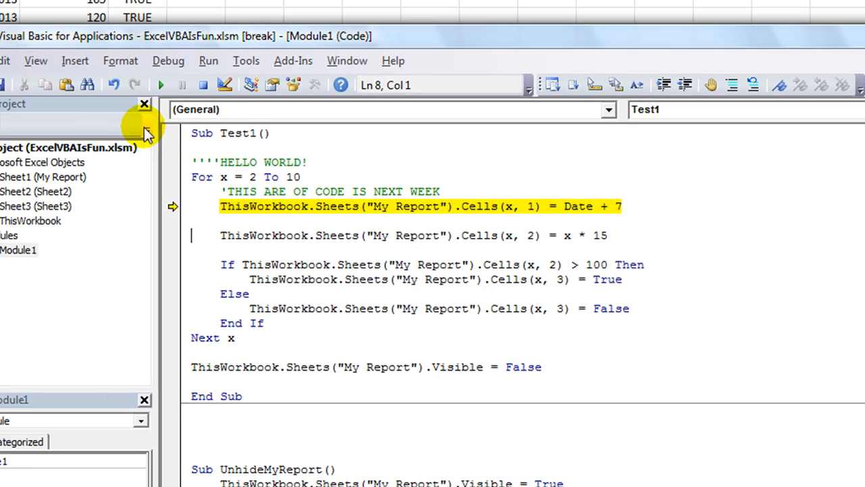
# Step: Show the View menu's list of editor windows, including the Object Browser
pyautogui.click(97, 91)
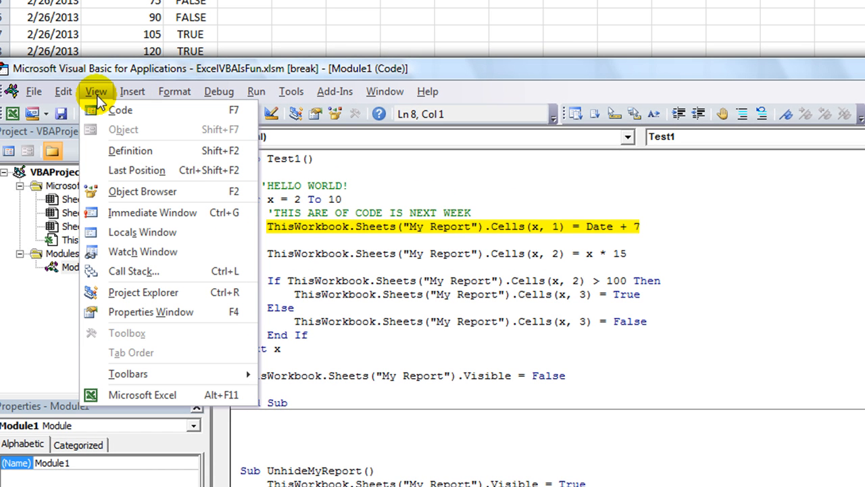
pyautogui.moveTo(142, 197)
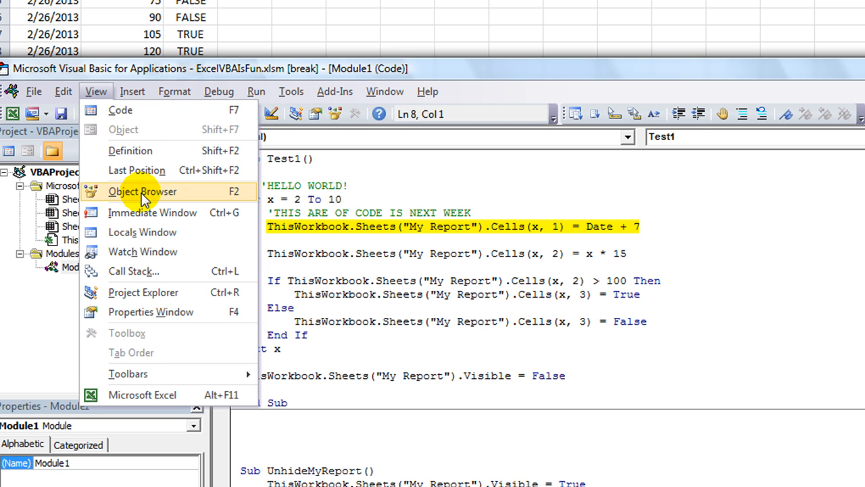
pyautogui.moveTo(233, 196)
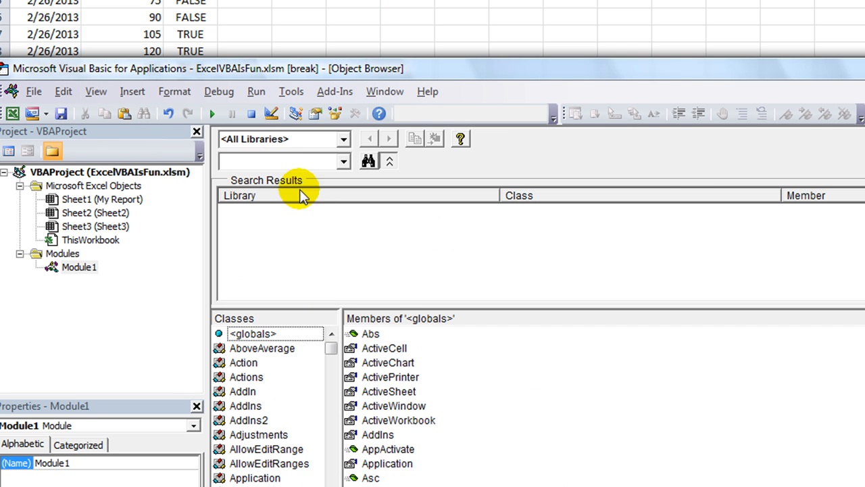
pyautogui.moveTo(277, 157)
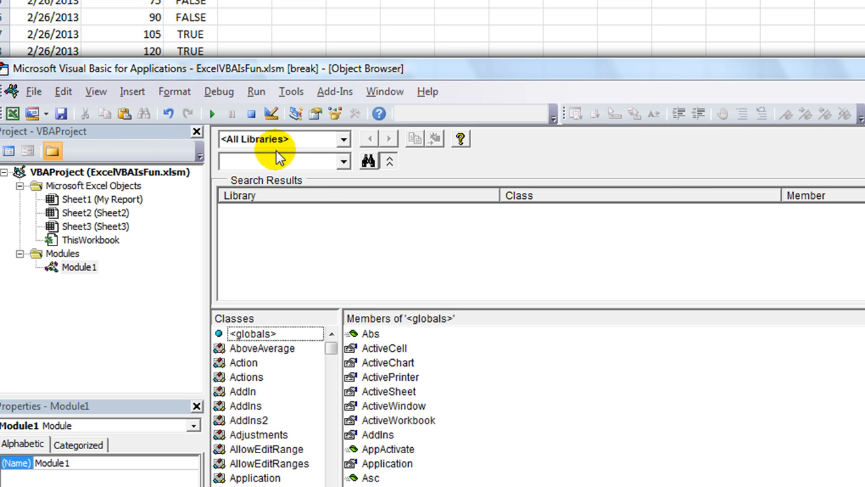
# Step: Search all libraries for printpreview, then inspect the Range and Sheets class members
pyautogui.write('printpreview')
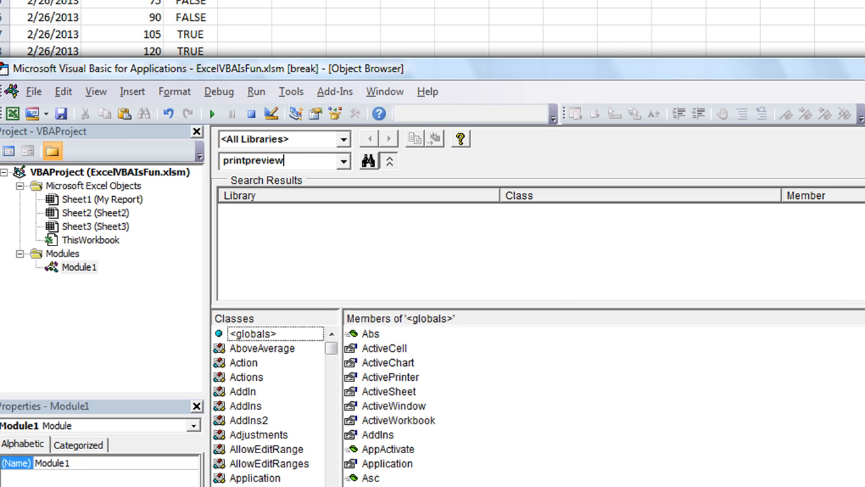
pyautogui.click(368, 160)
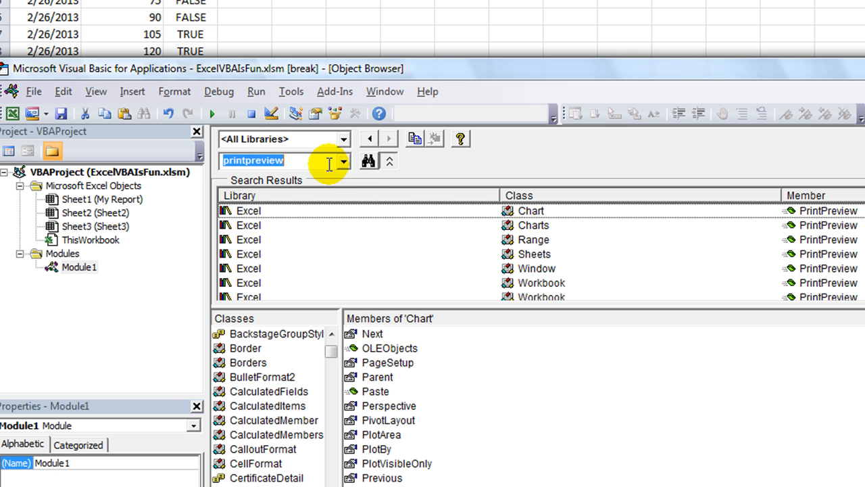
pyautogui.click(533, 225)
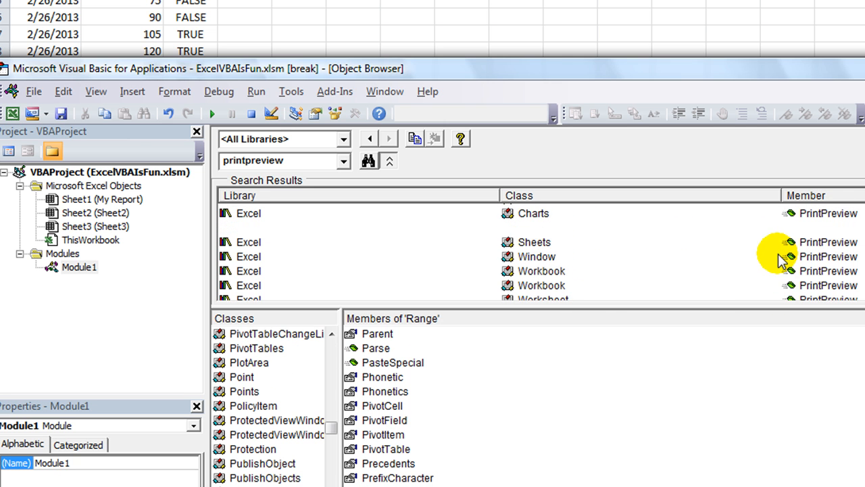
pyautogui.click(535, 253)
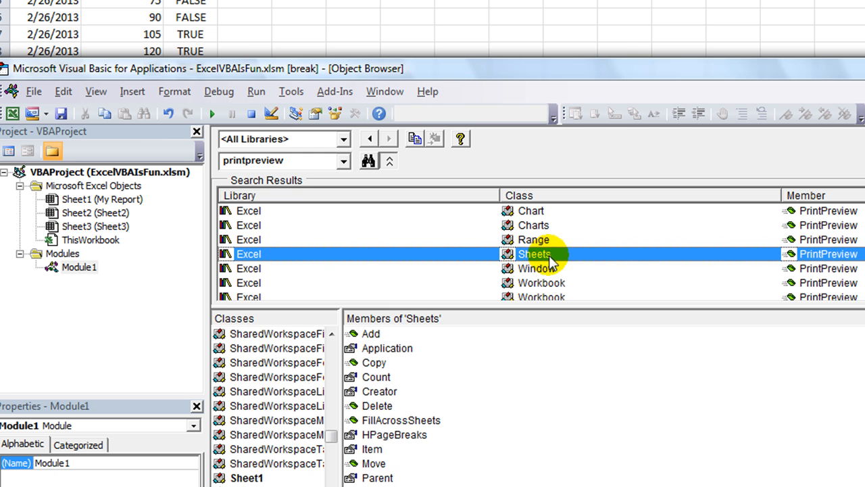
pyautogui.moveTo(562, 264)
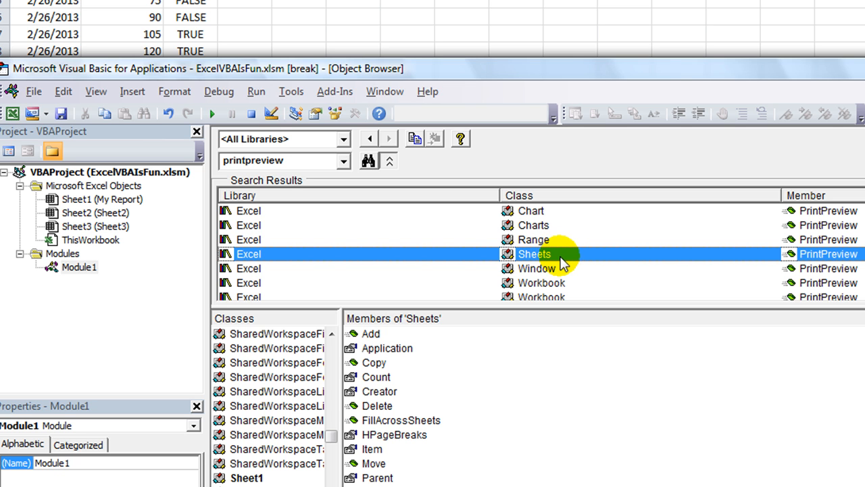
pyautogui.moveTo(556, 261)
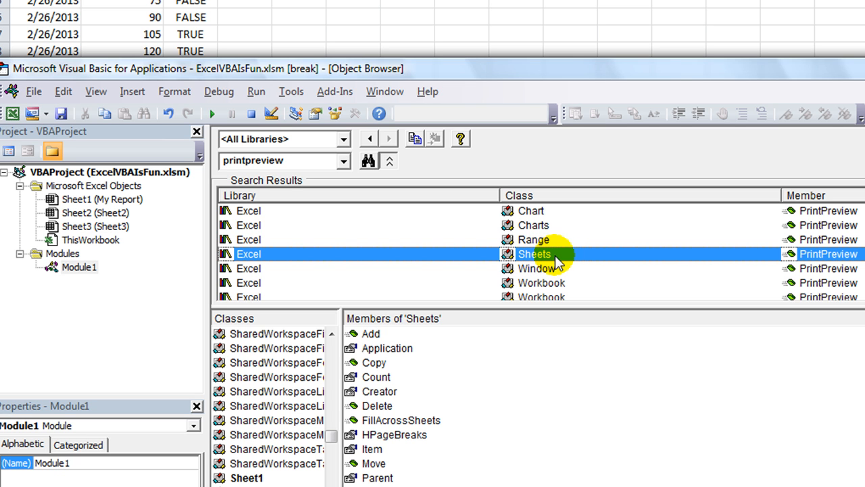
pyautogui.moveTo(584, 256)
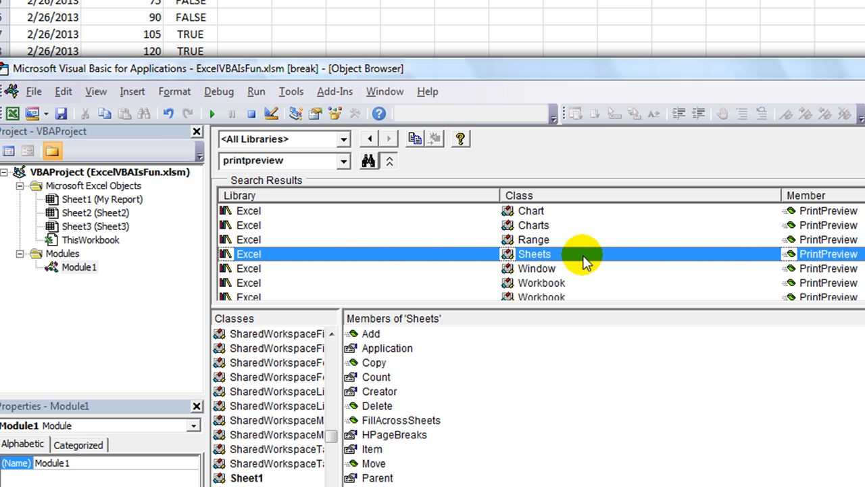
pyautogui.moveTo(630, 271)
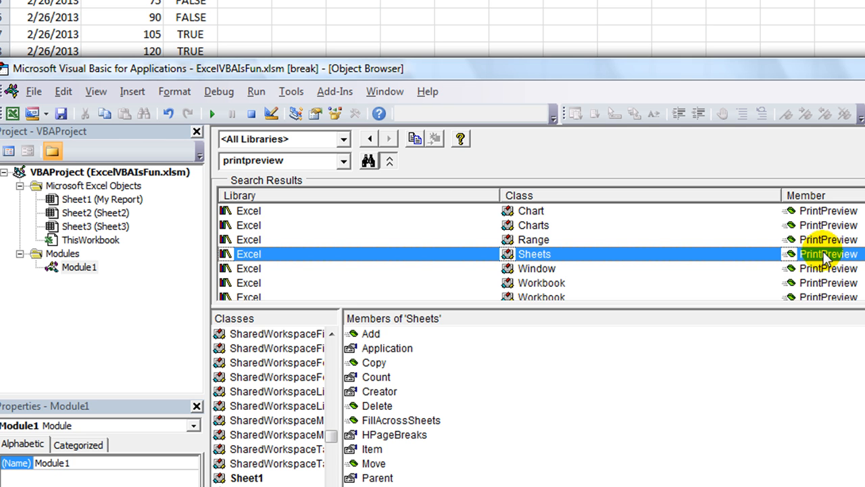
pyautogui.moveTo(336, 49)
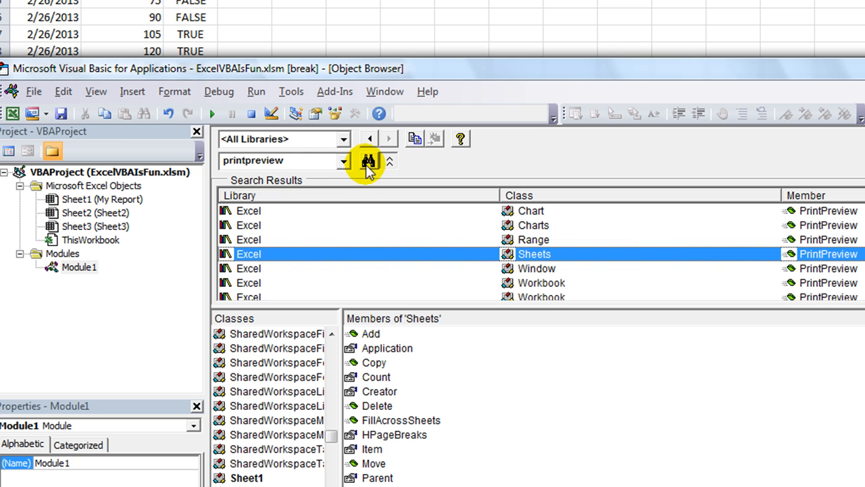
pyautogui.moveTo(296, 218)
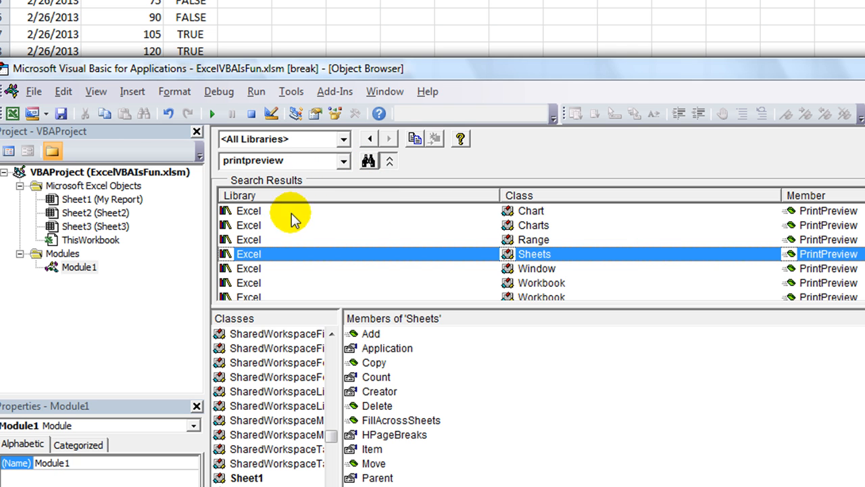
# Step: Switch back to Module1's code view and place the cursor inside Test1 after Next x
pyautogui.click(95, 91)
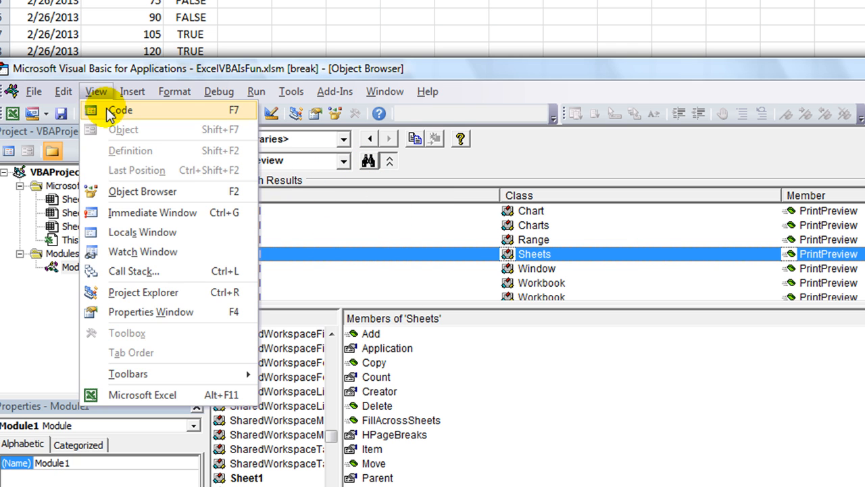
pyautogui.click(119, 112)
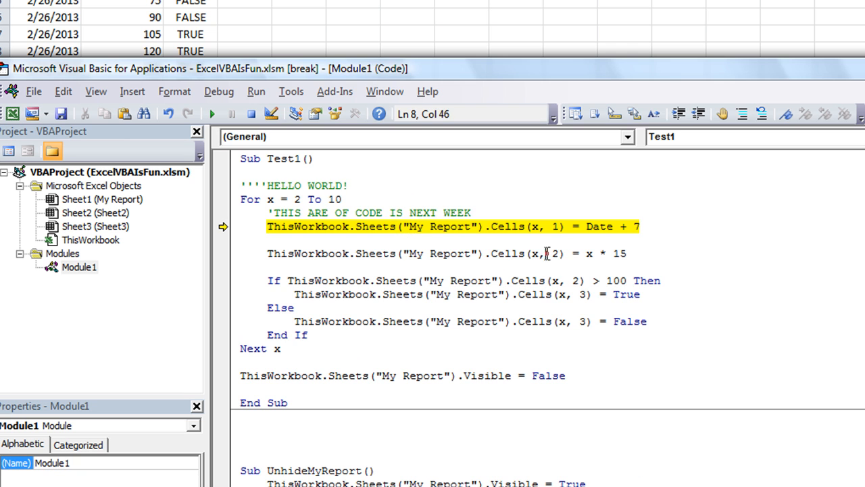
pyautogui.click(241, 362)
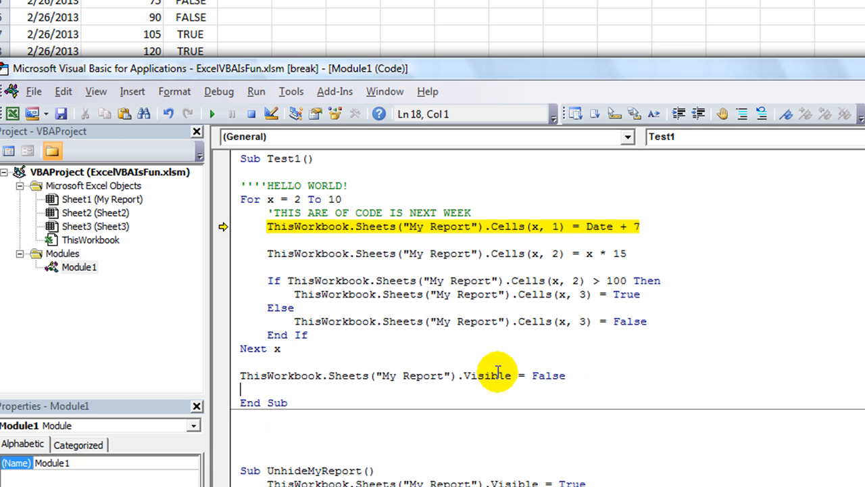
pyautogui.moveTo(257, 376)
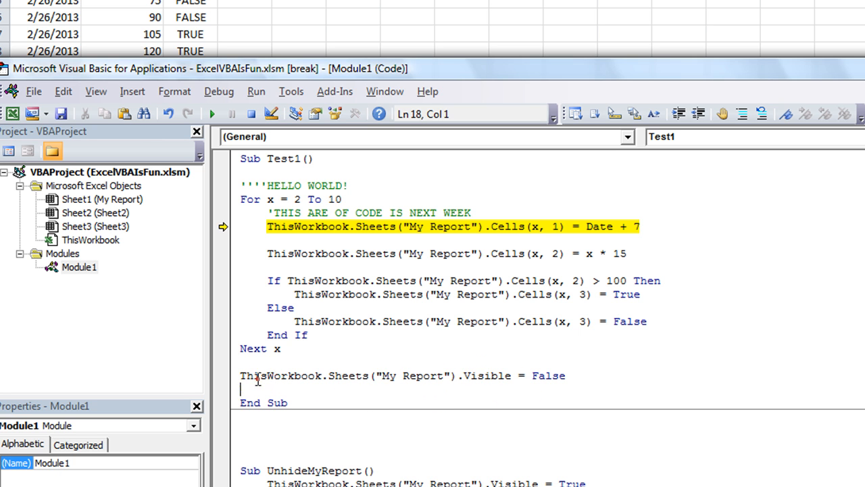
pyautogui.moveTo(372, 390)
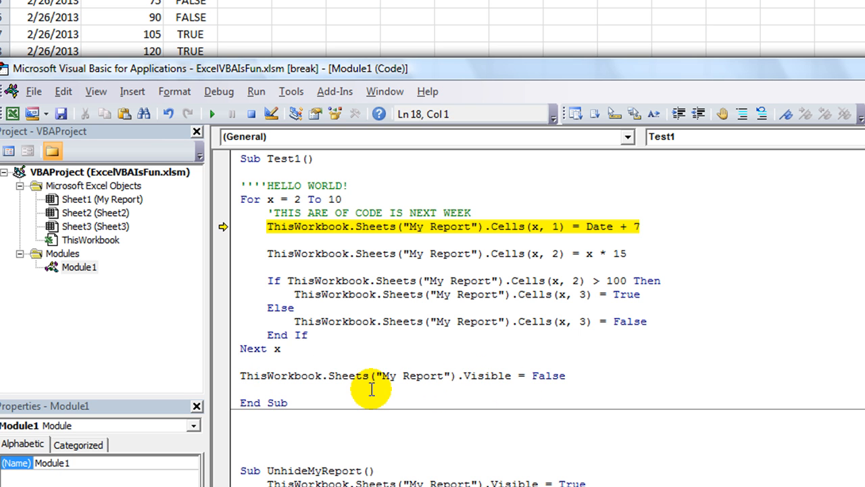
pyautogui.moveTo(340, 387)
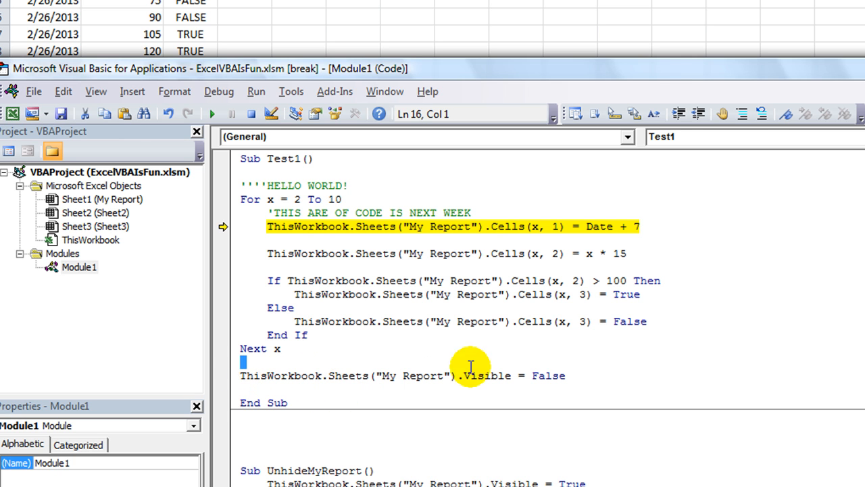
pyautogui.click(545, 376)
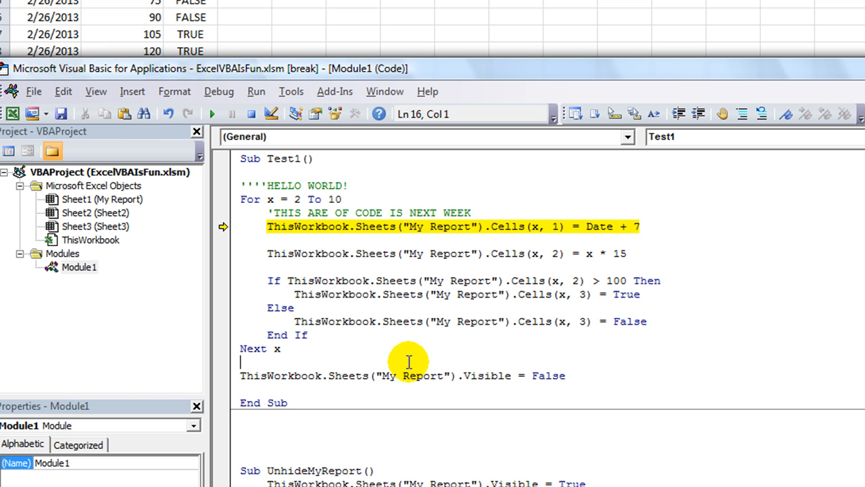
pyautogui.moveTo(334, 376)
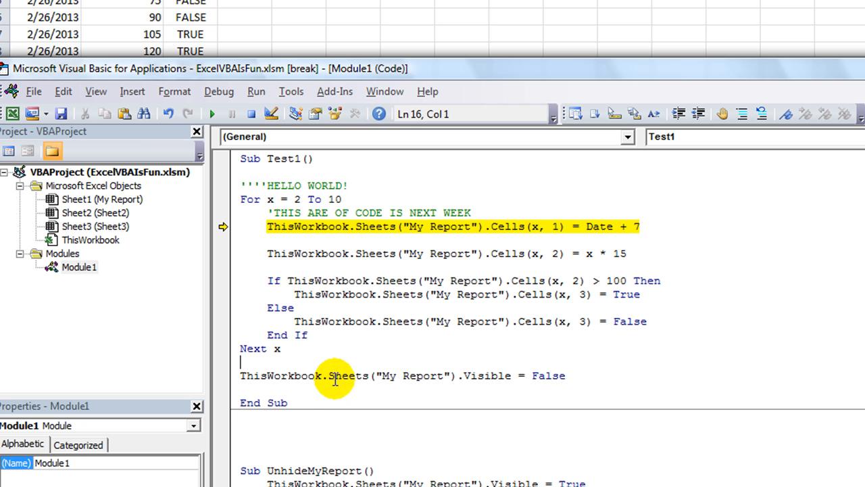
pyautogui.moveTo(443, 375)
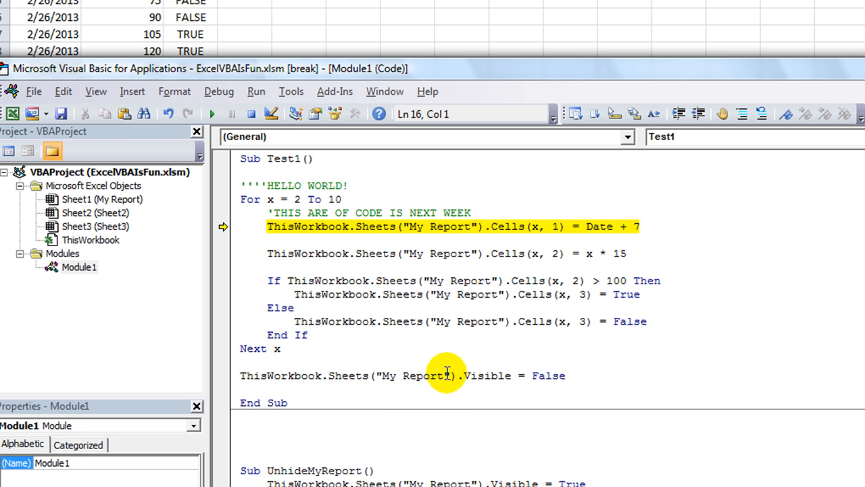
pyautogui.moveTo(387, 337)
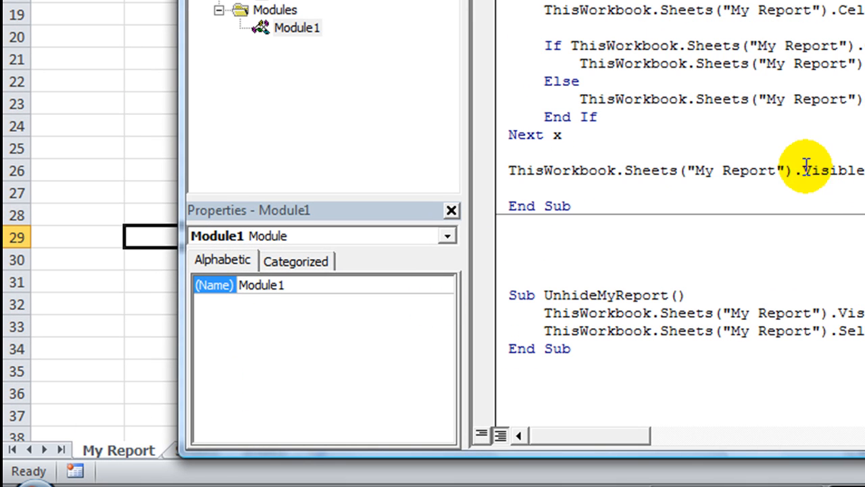
pyautogui.doubleClick(832, 171)
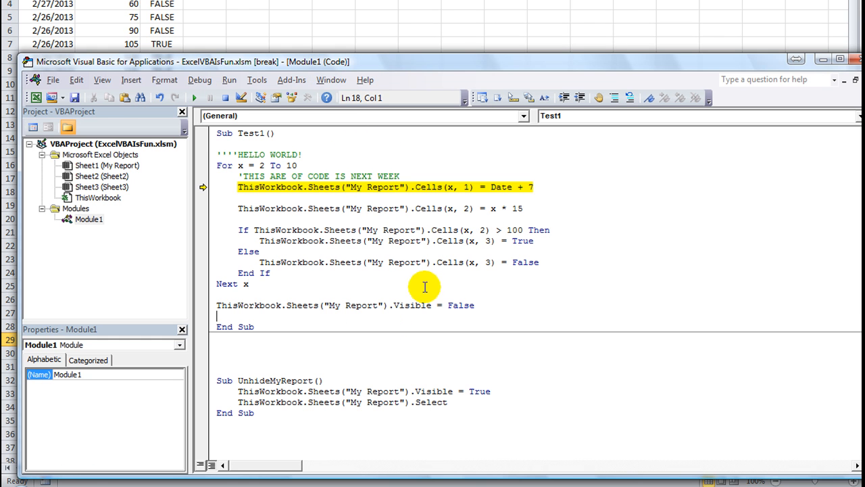
# Step: Review the View menu's windows, dismiss it, then make the Properties pane taller
pyautogui.click(102, 80)
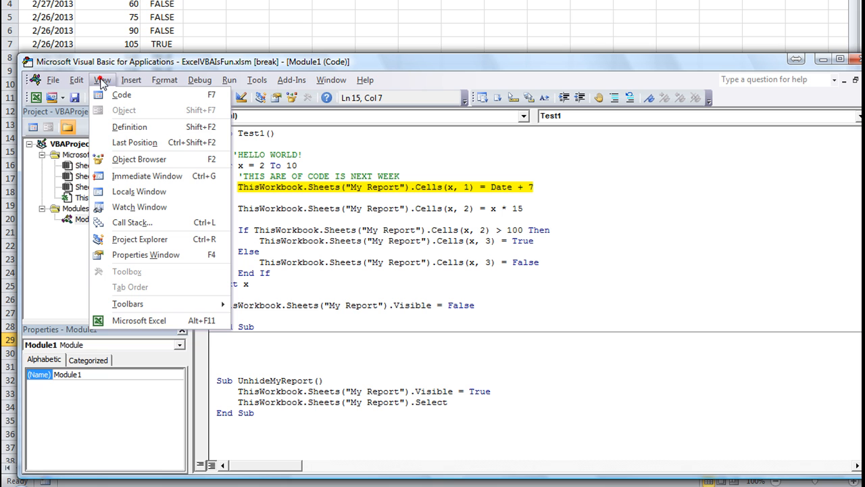
pyautogui.moveTo(126, 159)
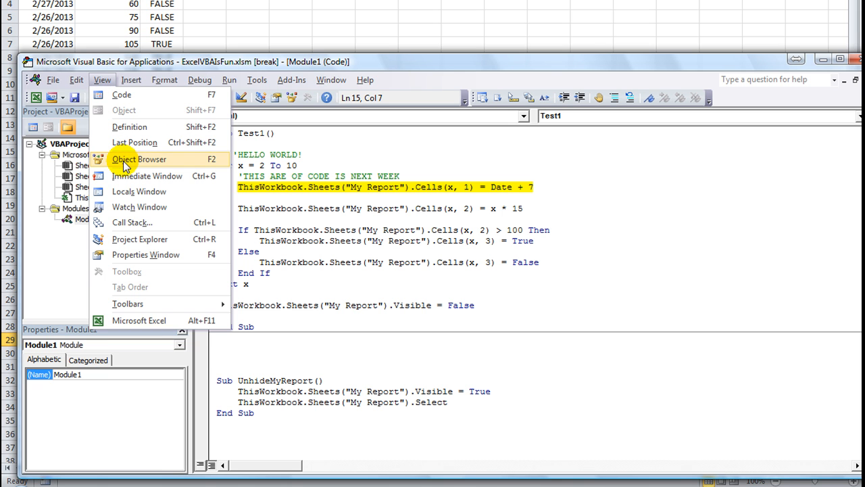
pyautogui.moveTo(146, 176)
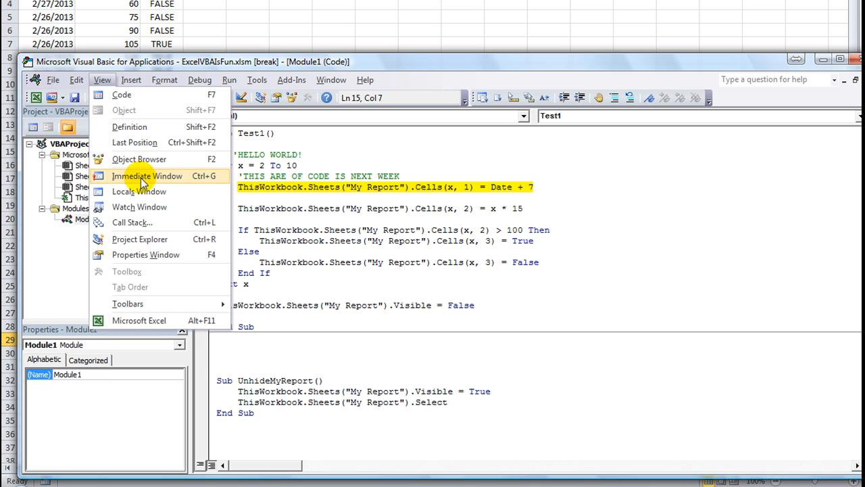
pyautogui.moveTo(160, 254)
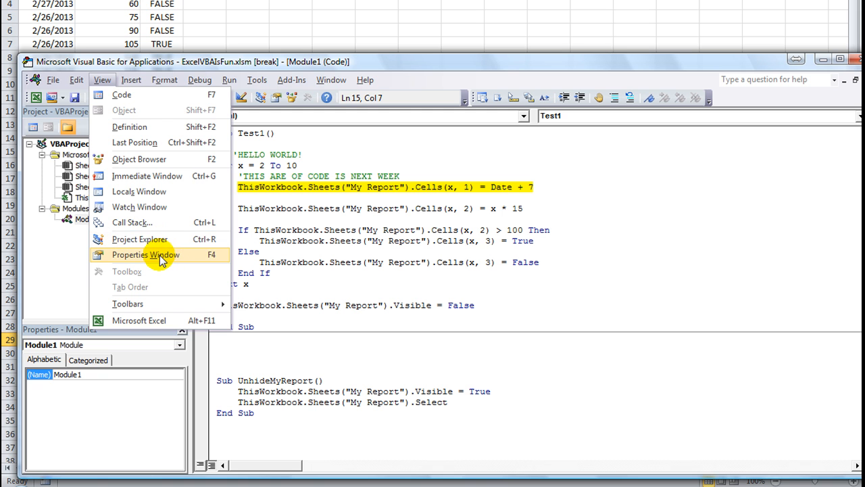
pyautogui.click(144, 254)
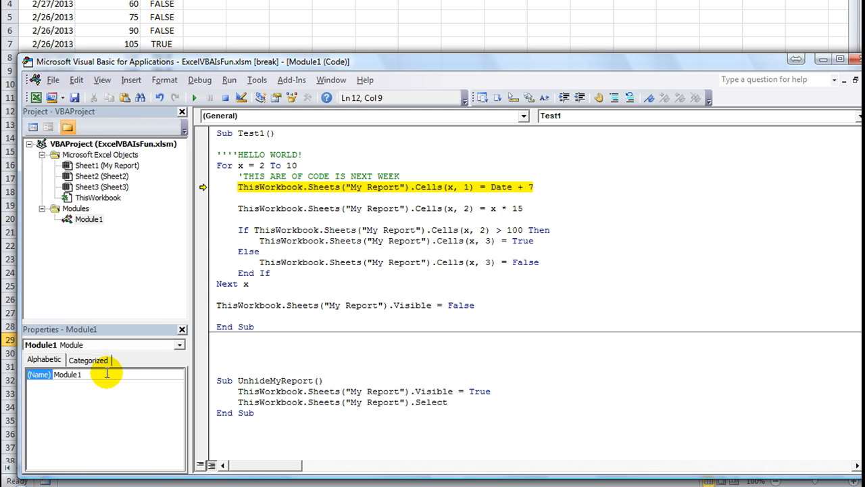
pyautogui.click(102, 80)
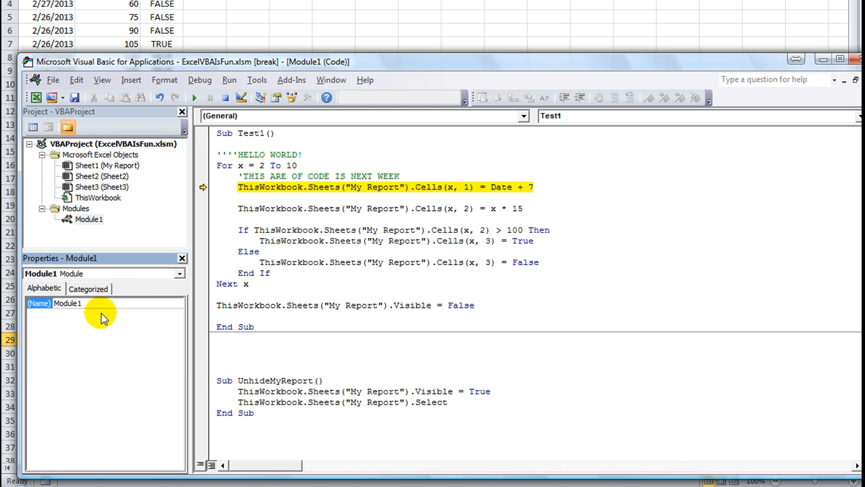
pyautogui.click(89, 219)
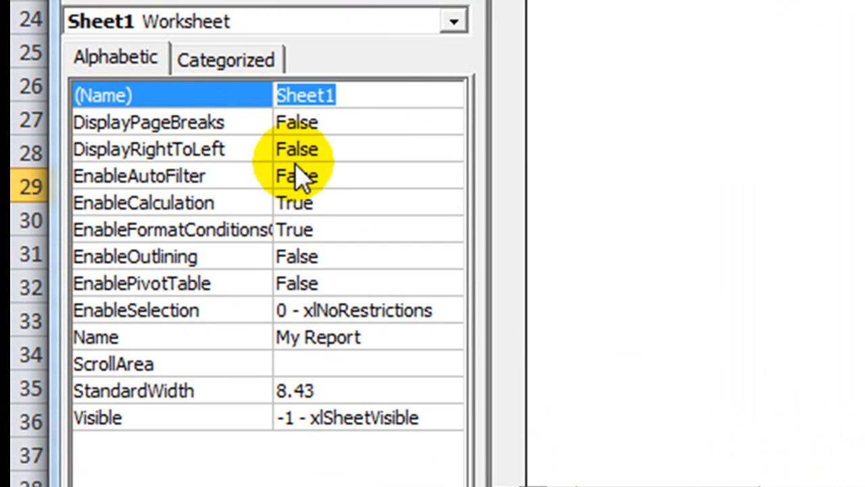
pyautogui.moveTo(244, 344)
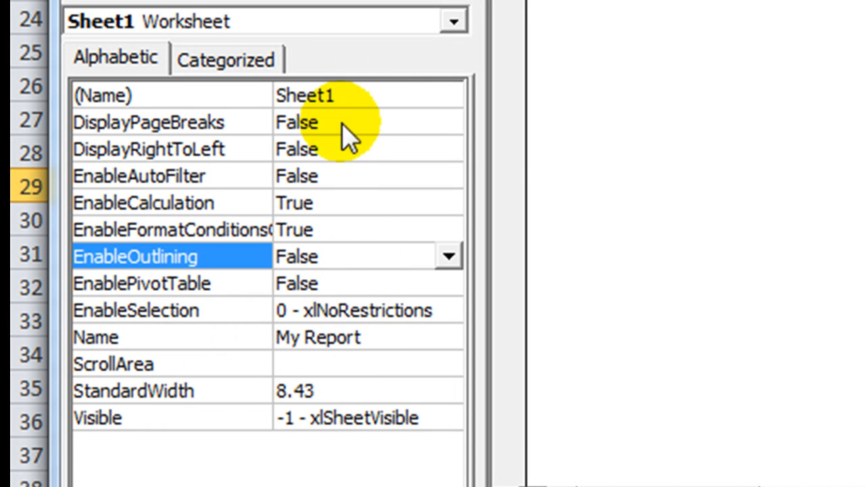
pyautogui.click(156, 122)
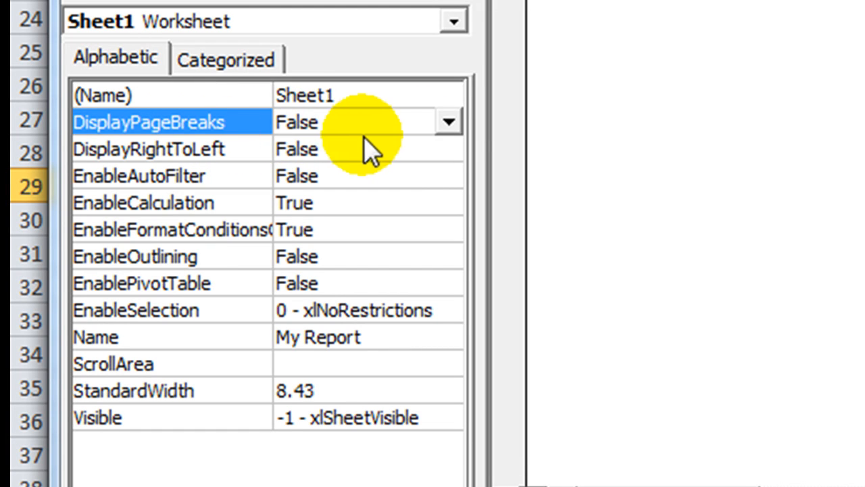
pyautogui.moveTo(368, 162)
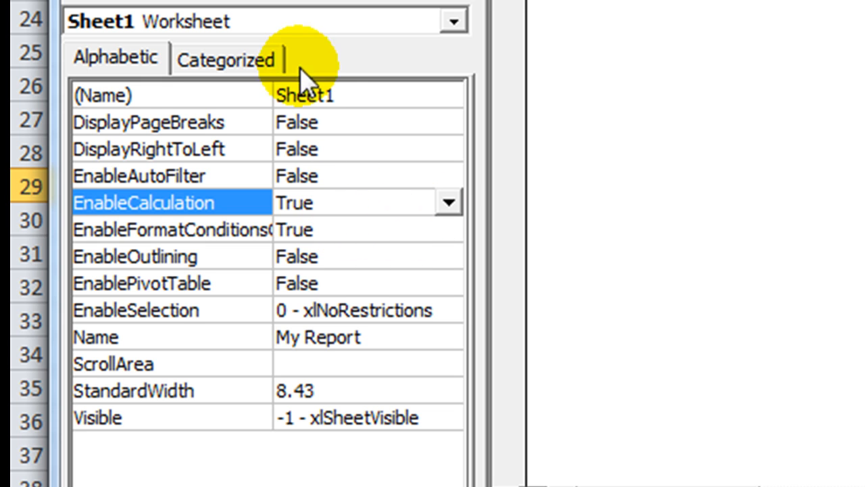
pyautogui.moveTo(358, 298)
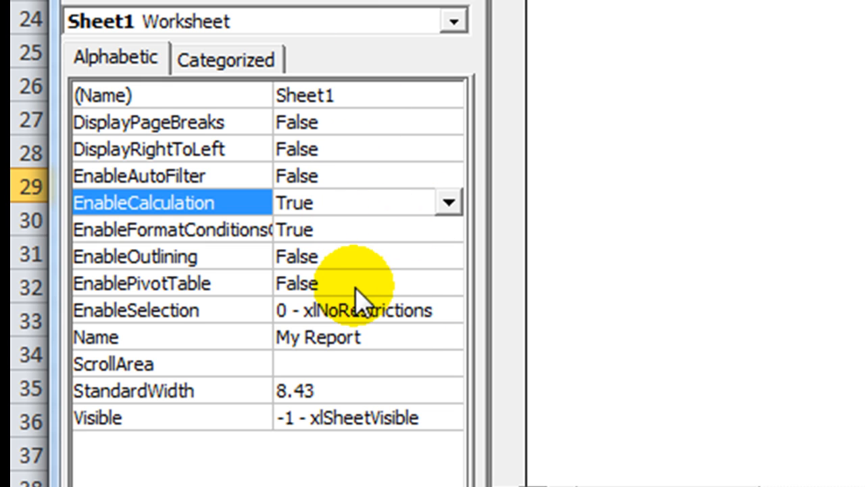
pyautogui.click(139, 310)
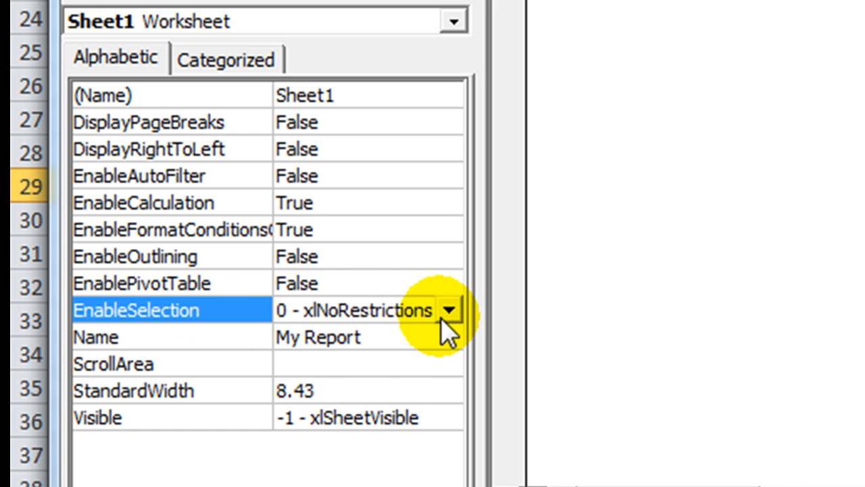
pyautogui.click(454, 311)
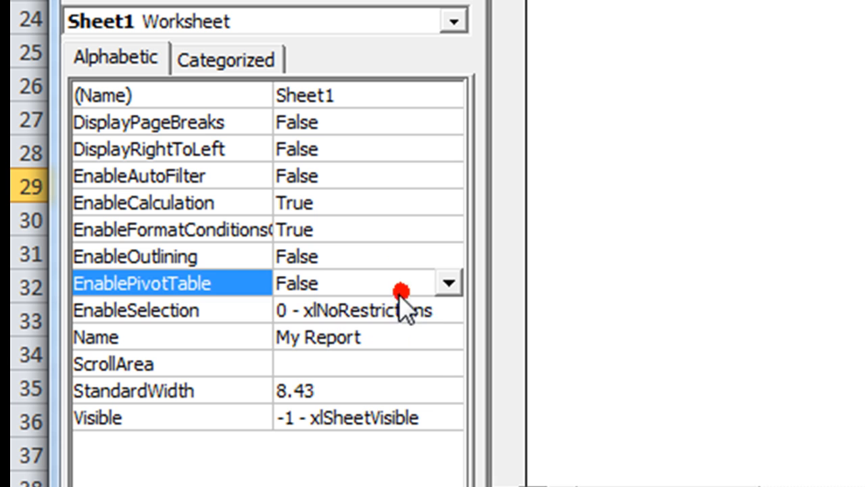
pyautogui.moveTo(338, 384)
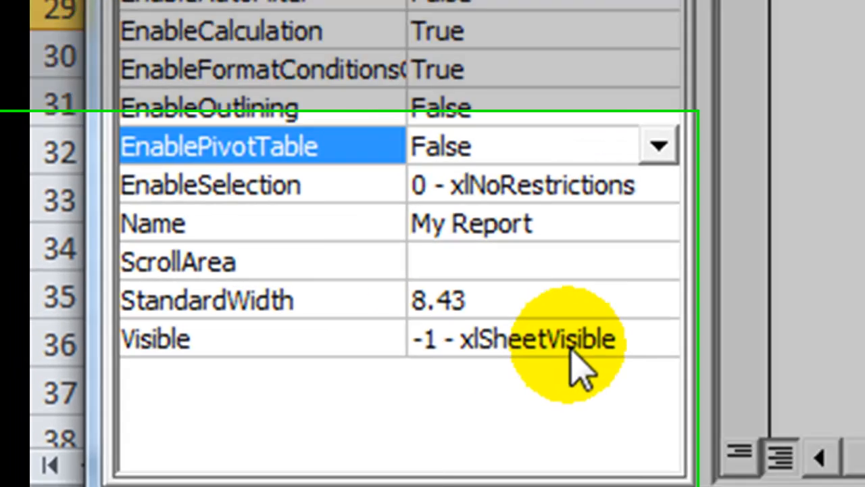
# Step: Drop down Sheet1's Visible property to show visible, hidden and very hidden
pyautogui.click(808, 288)
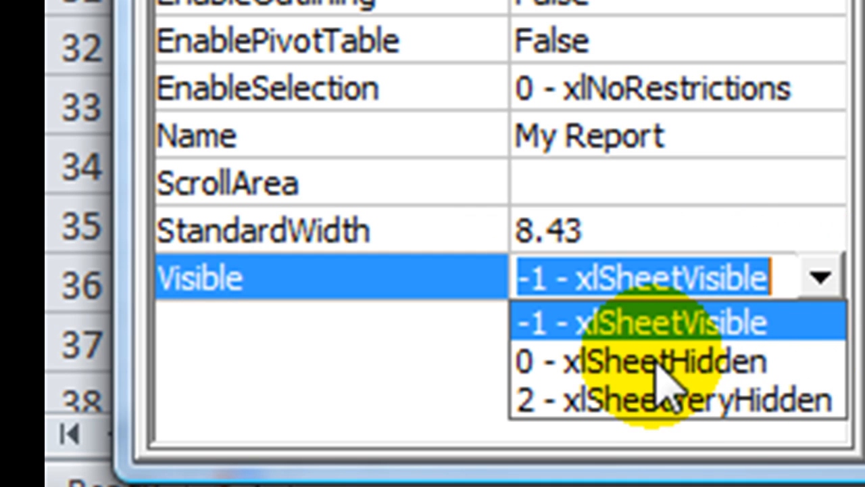
pyautogui.moveTo(595, 382)
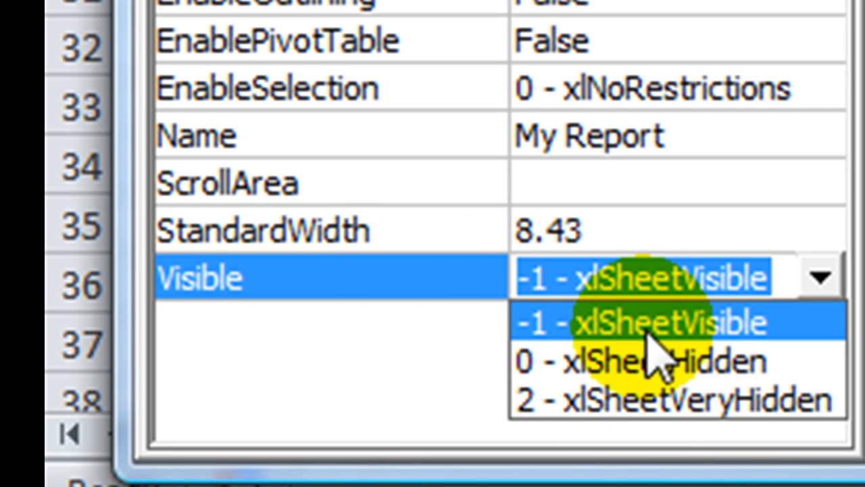
pyautogui.moveTo(740, 348)
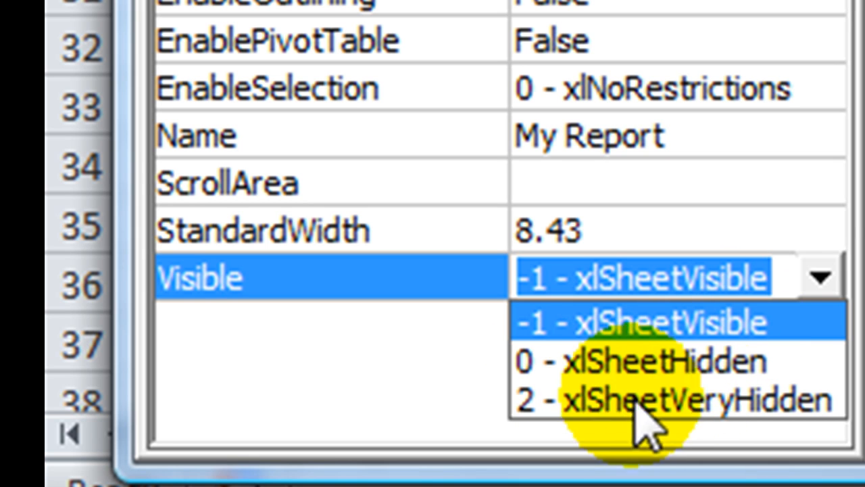
pyautogui.moveTo(818, 419)
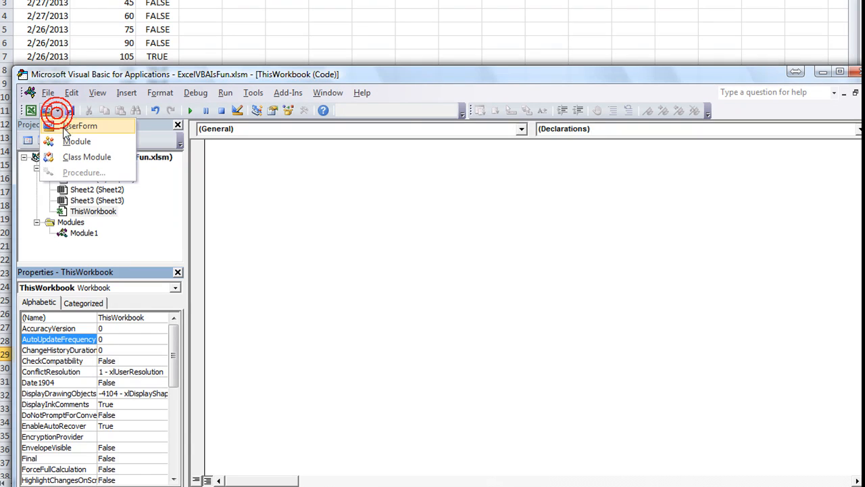
# Step: Insert UserForm1 with a text box and yellow command button, and toggle Design Mode
pyautogui.click(80, 125)
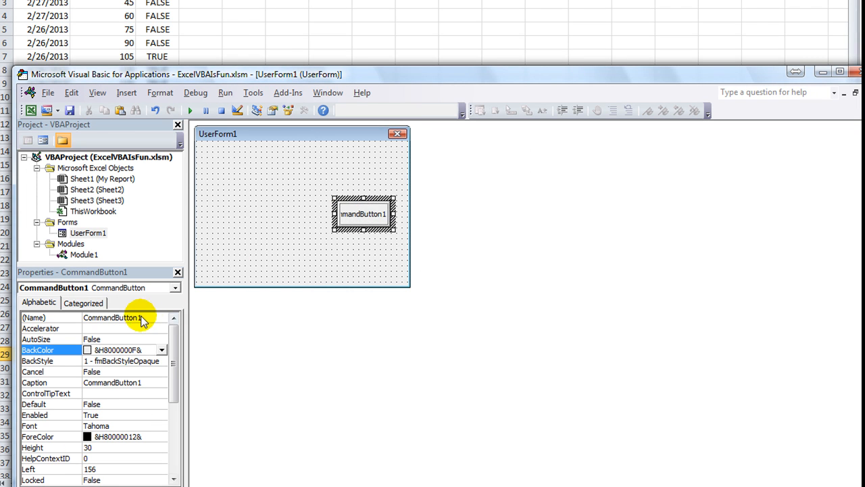
pyautogui.moveTo(142, 375)
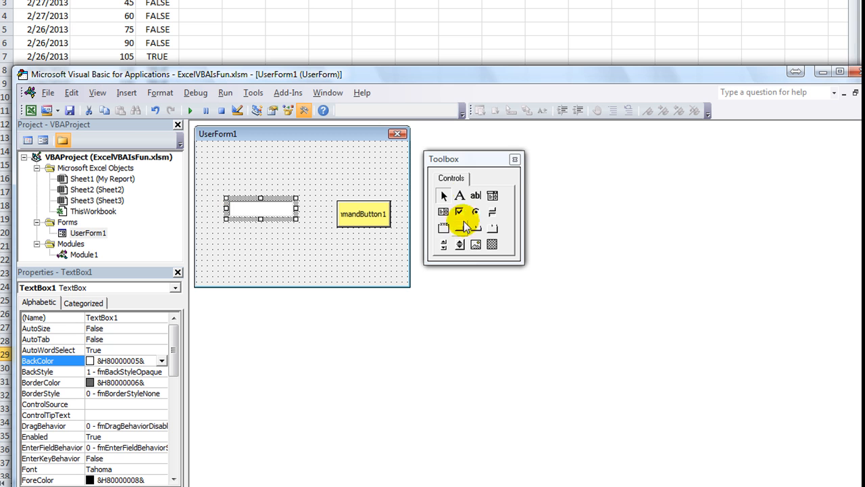
pyautogui.click(517, 160)
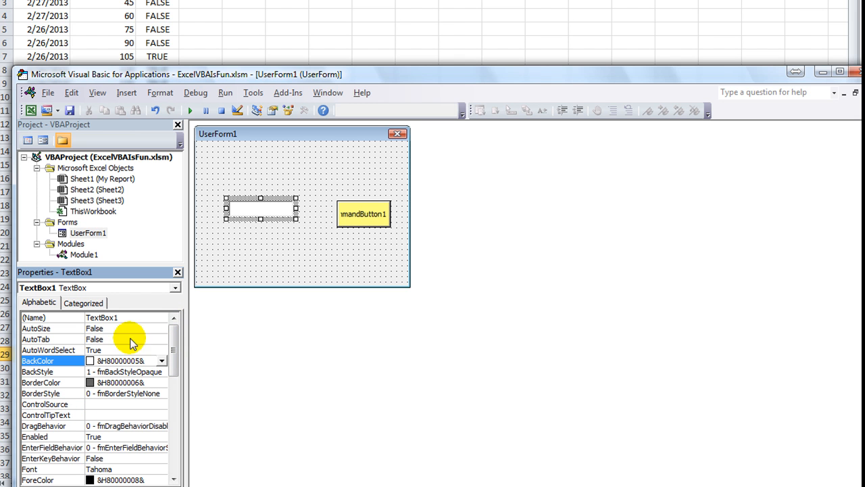
pyautogui.moveTo(220, 142)
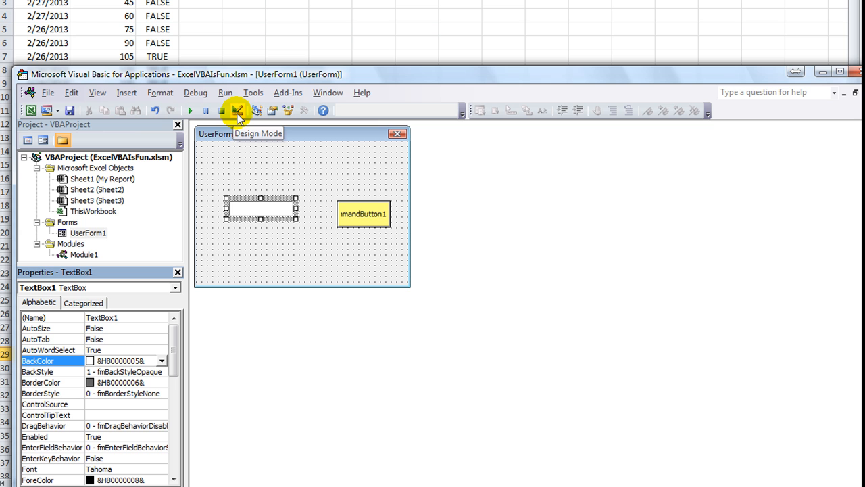
pyautogui.click(195, 93)
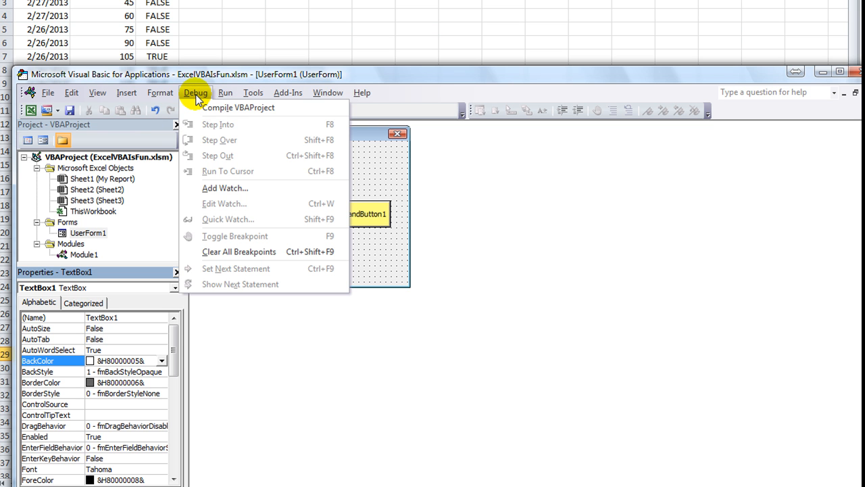
pyautogui.click(195, 92)
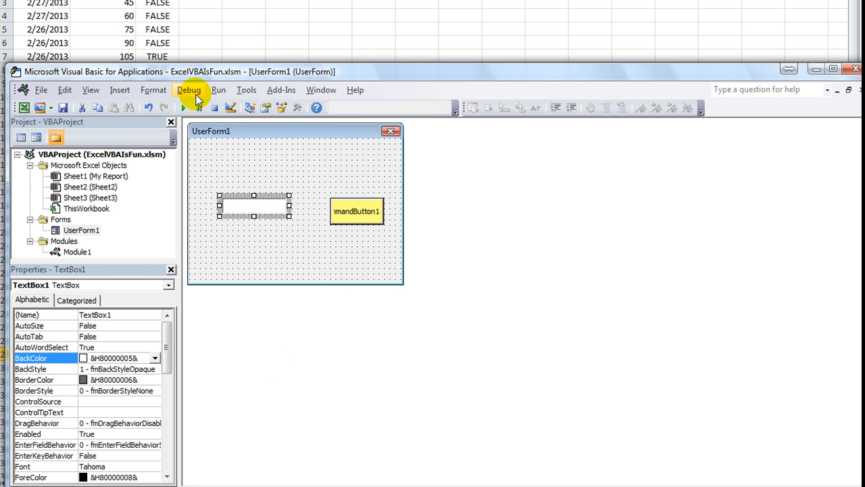
# Step: Remove UserForm1 from the project, declining to export it first
pyautogui.rightClick(81, 230)
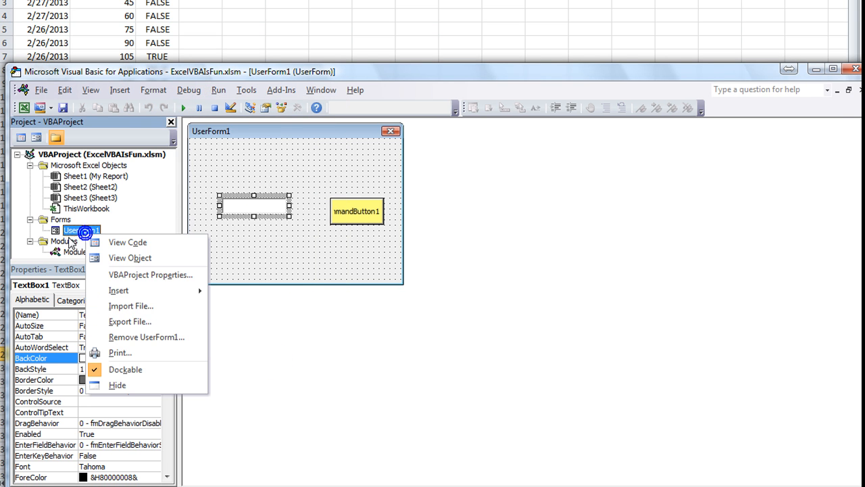
pyautogui.click(146, 337)
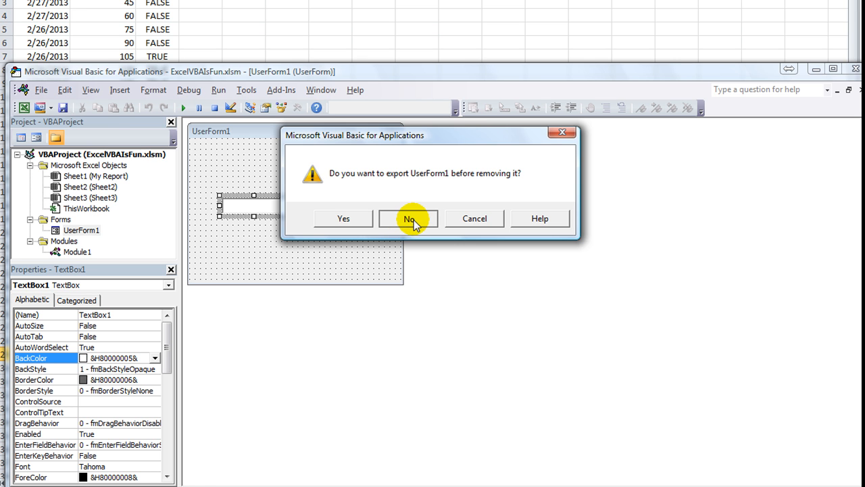
pyautogui.click(408, 218)
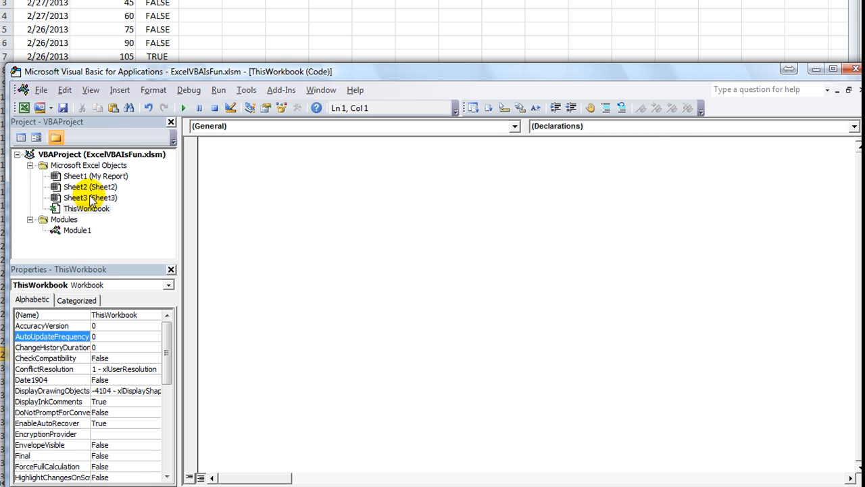
# Step: Open Module1's code and start a new Sub Message procedure below Test1
pyautogui.click(88, 197)
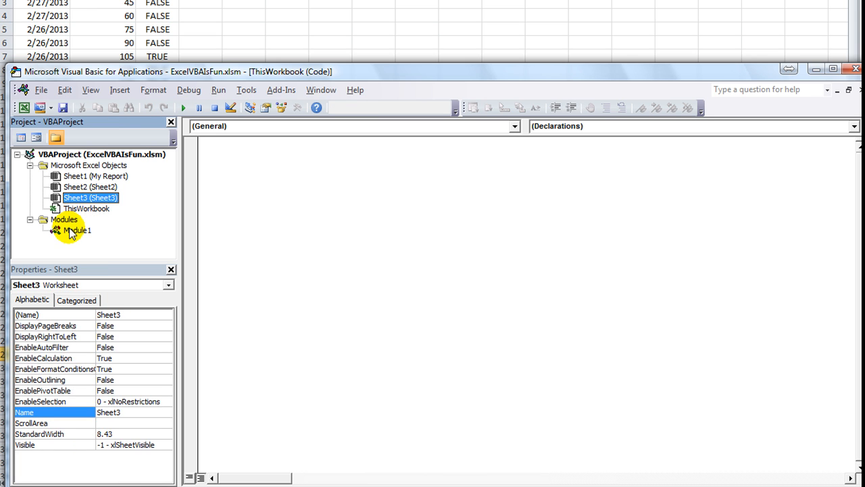
pyautogui.doubleClick(76, 230)
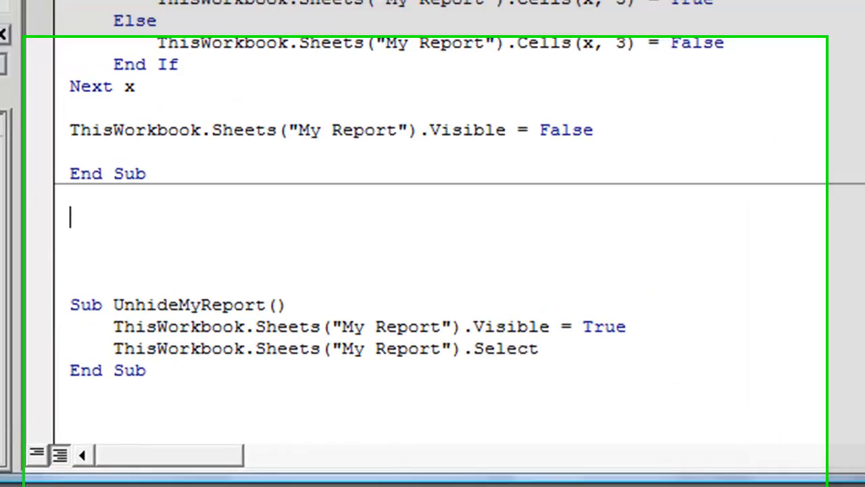
pyautogui.write('sub')
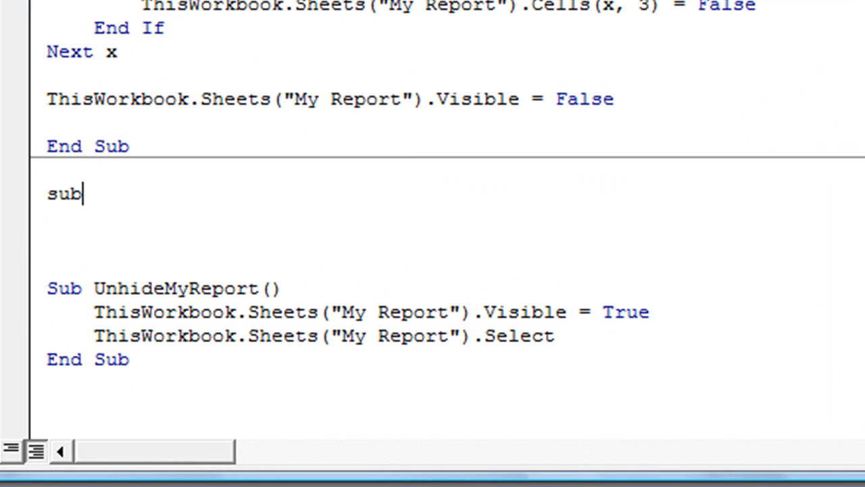
pyautogui.write('" "')
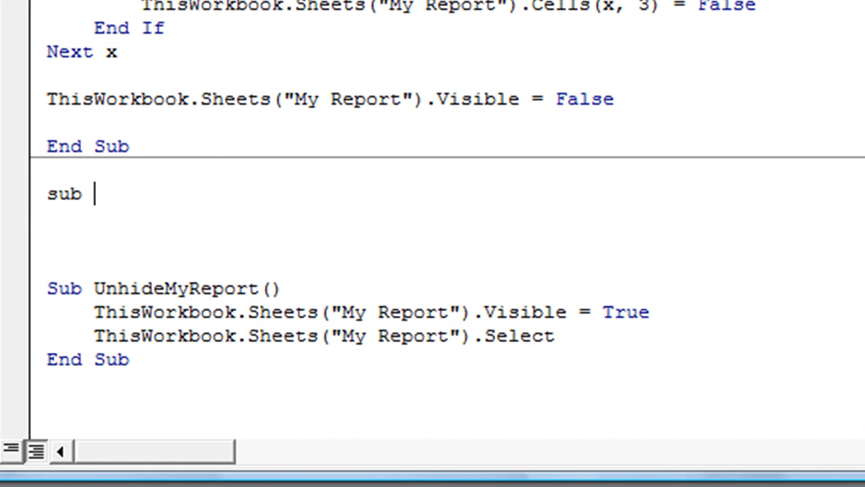
pyautogui.write('Message(')
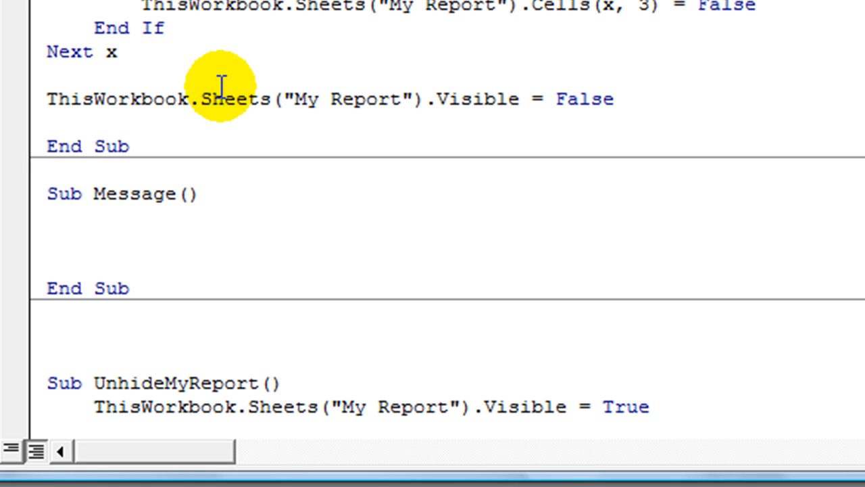
# Step: Type msgbox "Hello World!" inside the Message macro
pyautogui.write('m')
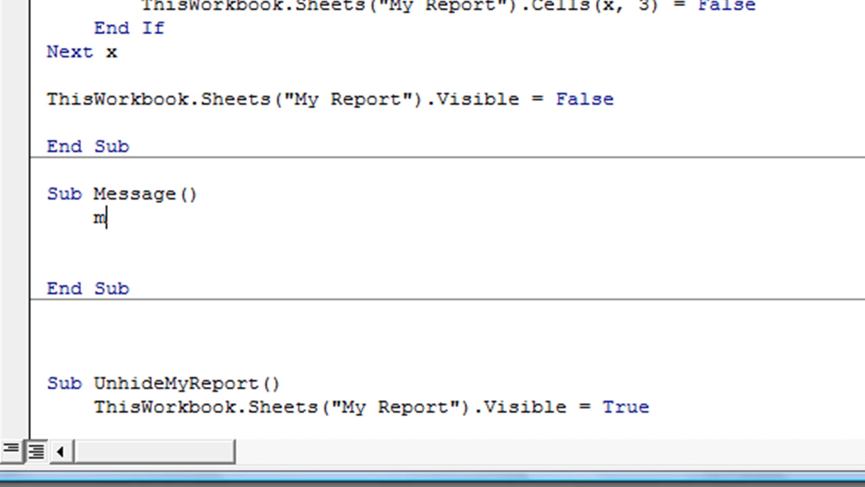
pyautogui.write('sgbox')
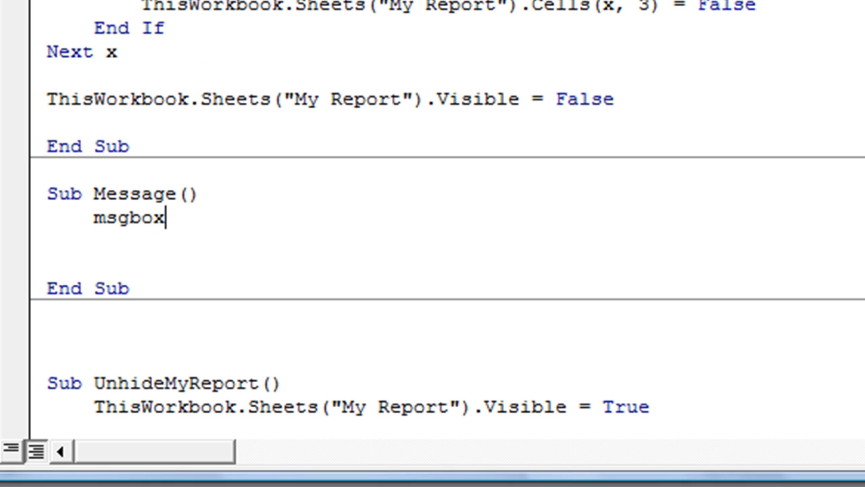
pyautogui.write('" "')
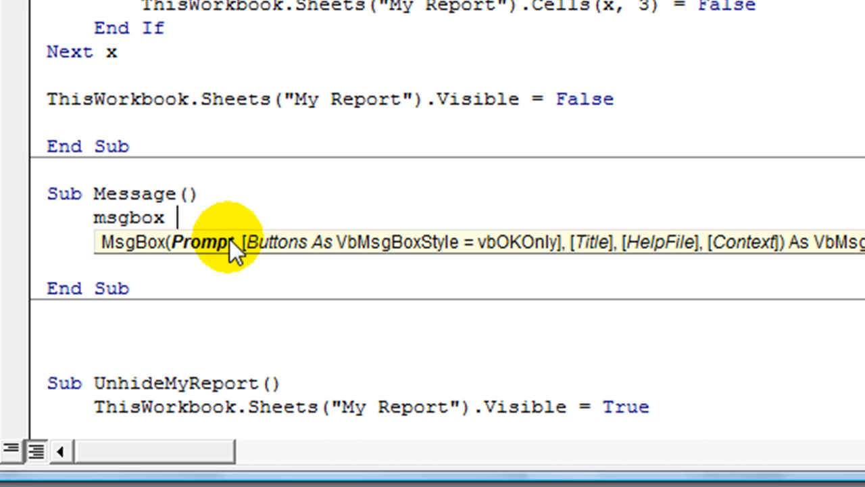
pyautogui.write('"')
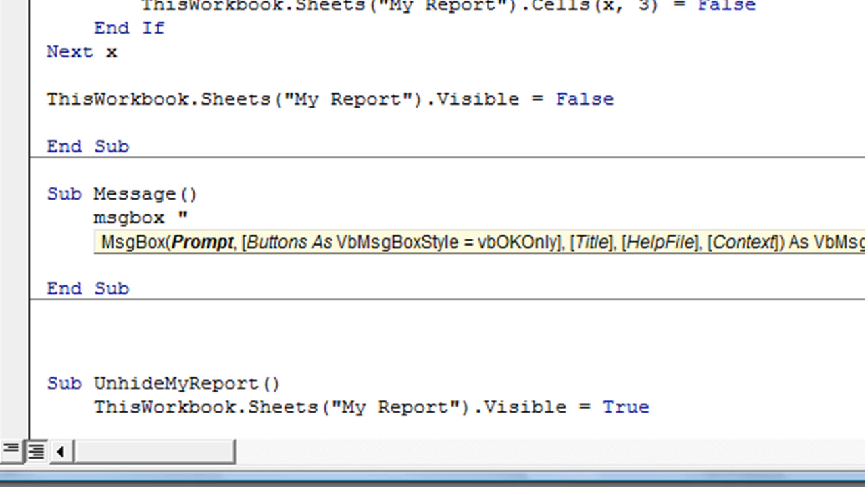
pyautogui.write('Hello')
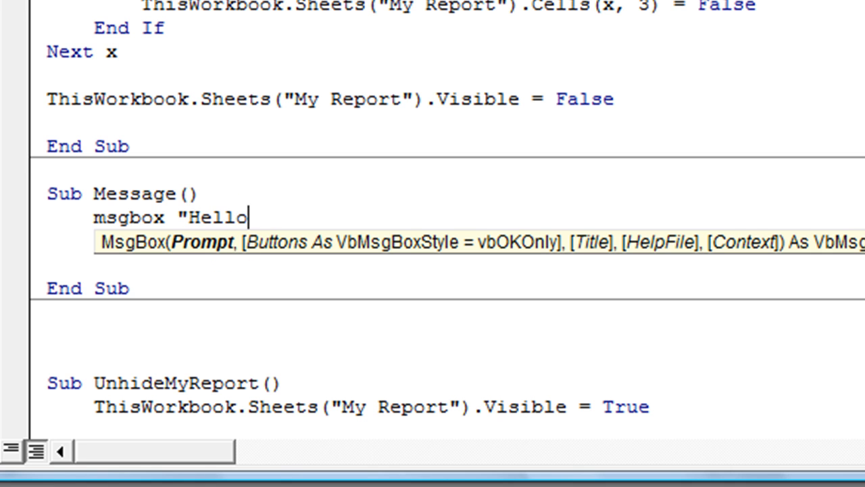
pyautogui.write('World!"')
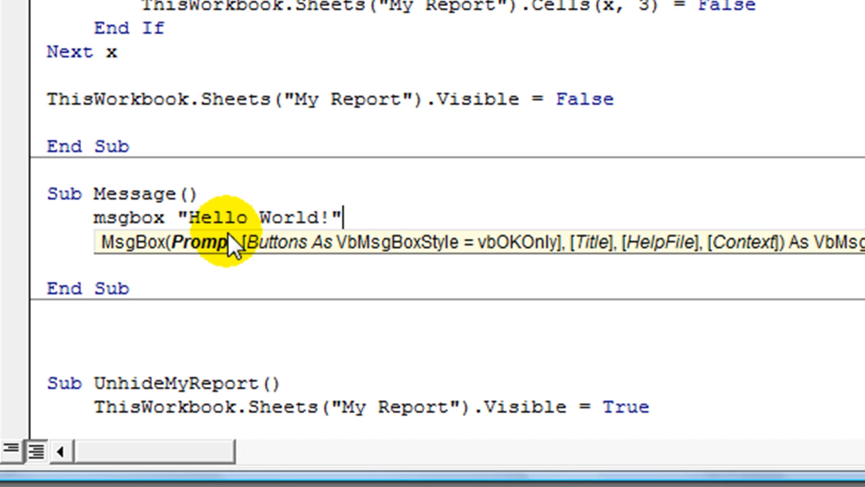
pyautogui.moveTo(488, 325)
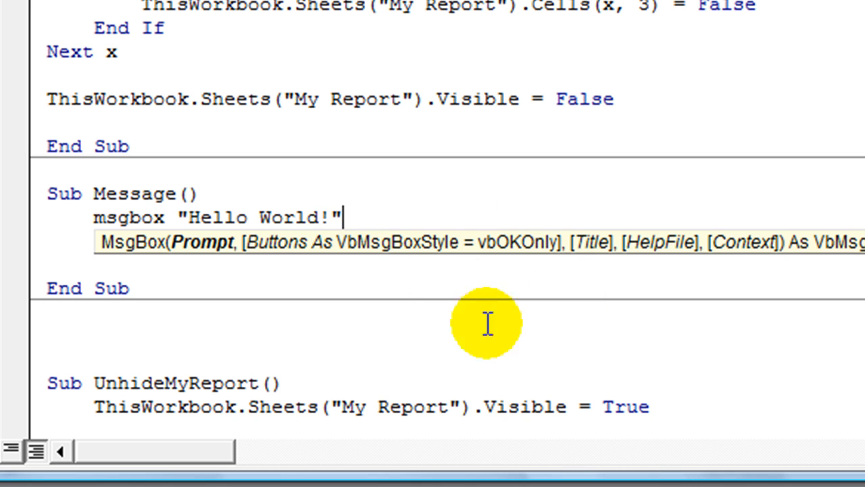
# Step: Add vbOKOnly as the buttons argument and "Howdy" as the MsgBox title
pyautogui.write(',')
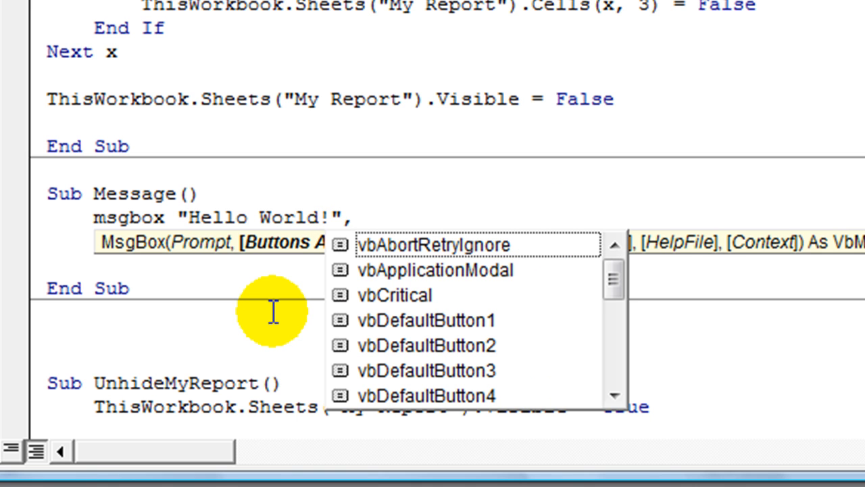
pyautogui.moveTo(582, 288)
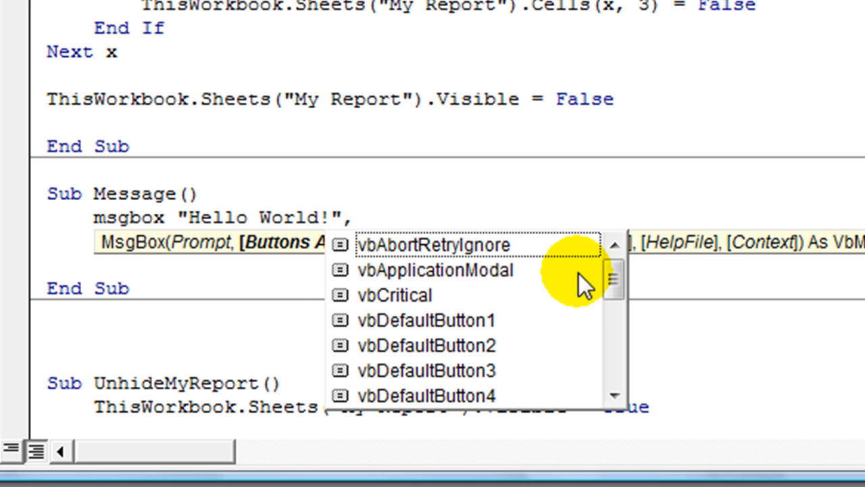
pyautogui.moveTo(394, 306)
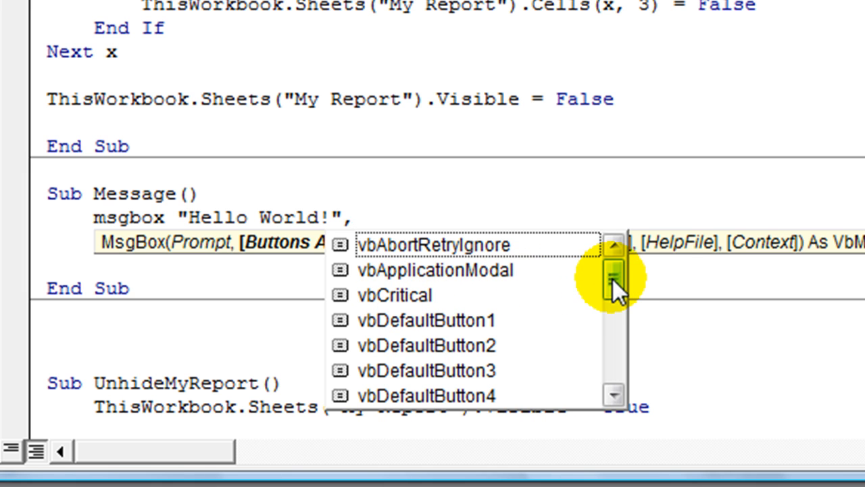
pyautogui.moveTo(615, 277); pyautogui.dragTo(615, 291)
pyautogui.write('vbOKOnly')
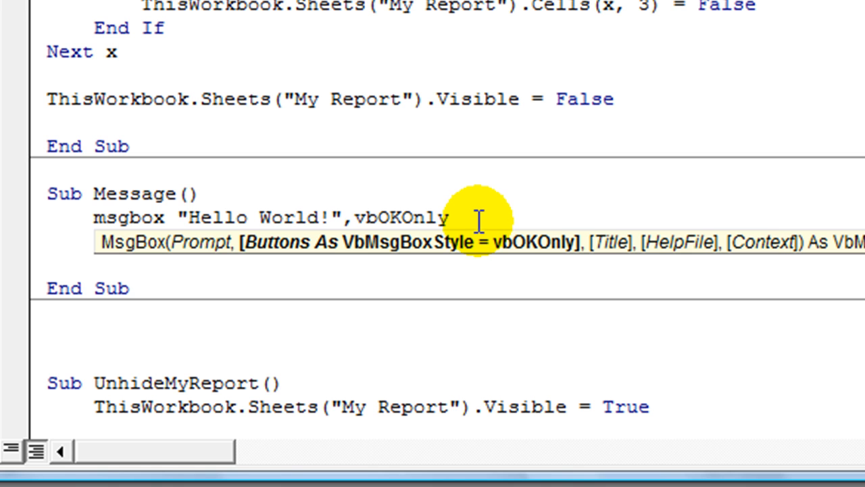
pyautogui.write(',')
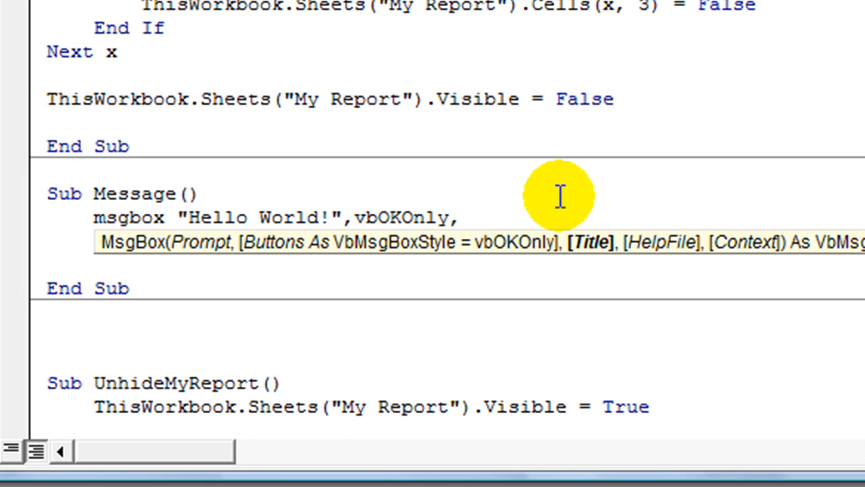
pyautogui.moveTo(547, 210)
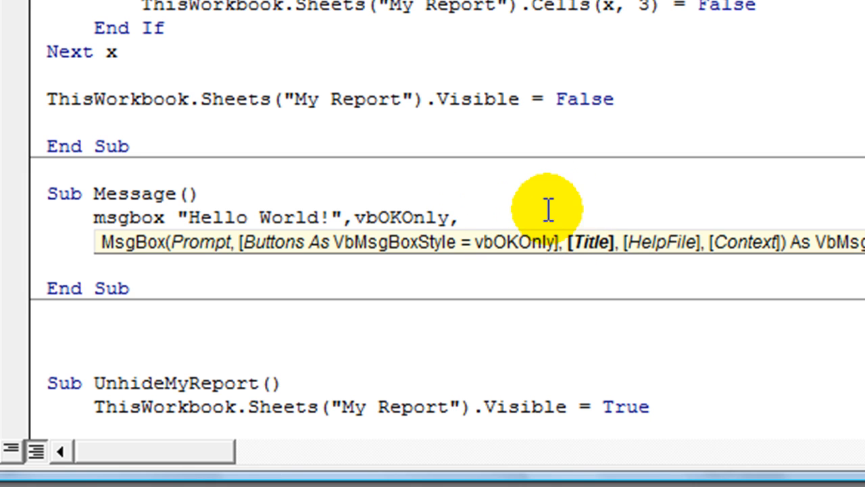
pyautogui.write('"')
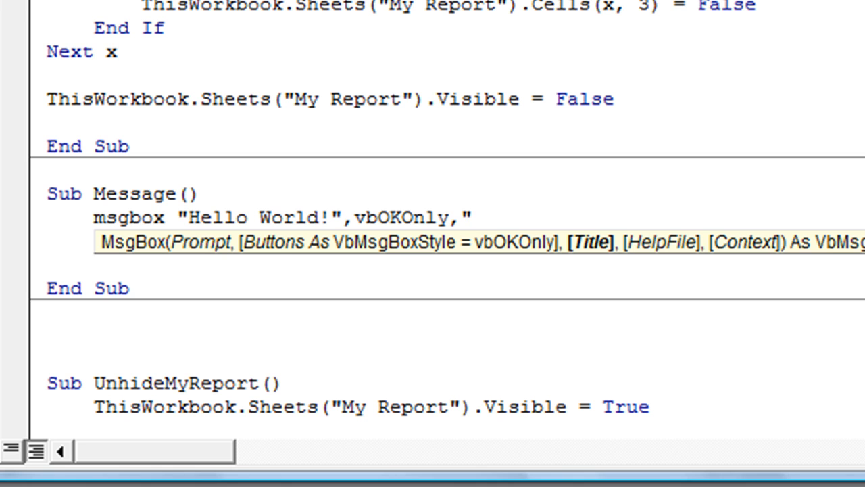
pyautogui.write('How')
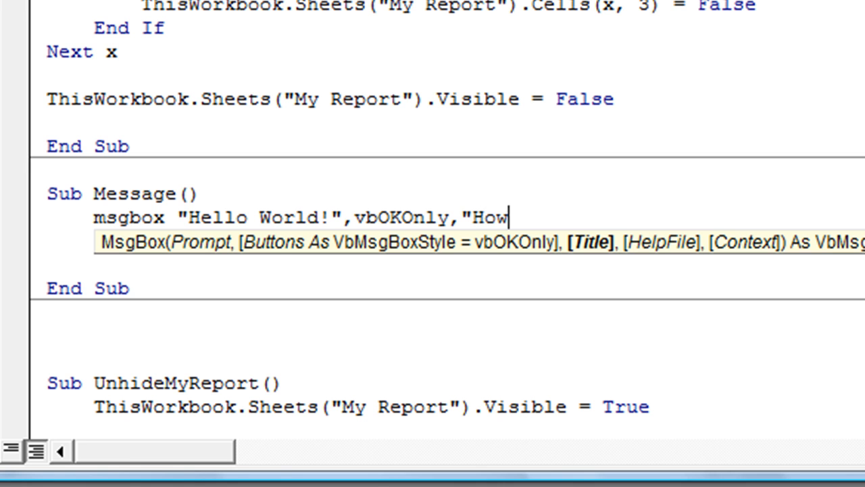
pyautogui.write('dy"')
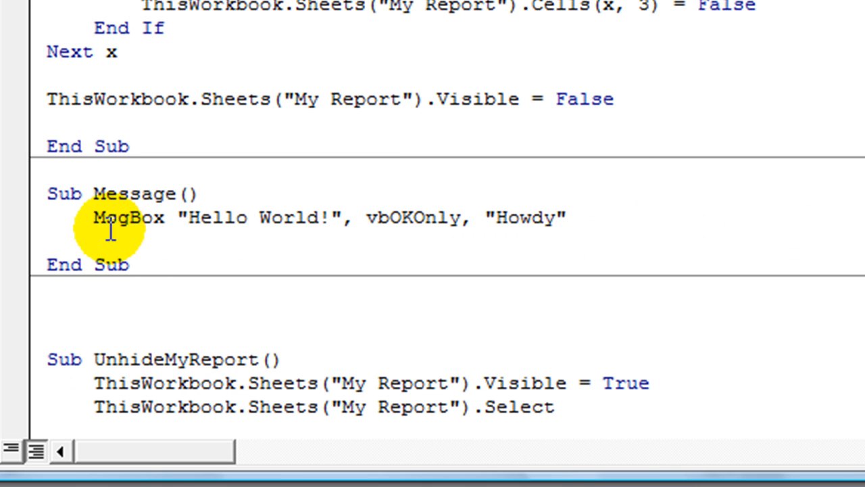
pyautogui.moveTo(366, 217)
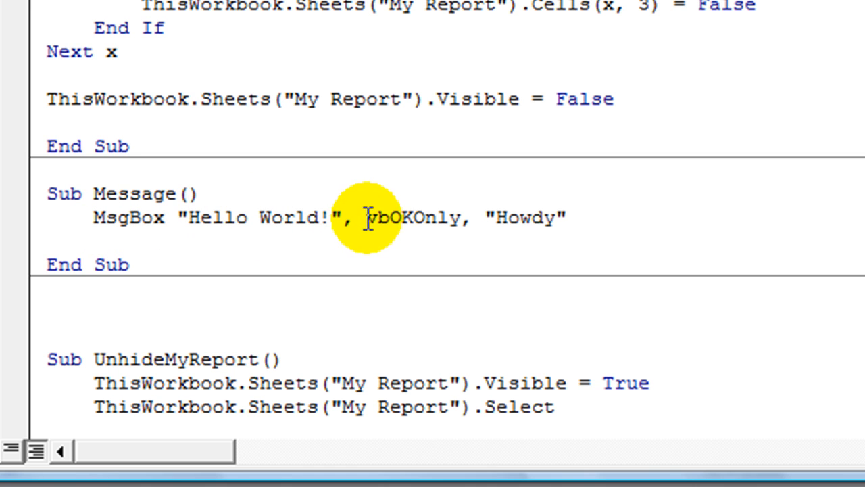
# Step: Highlight the vbOKOnly argument in the finished MsgBox "Hello World!", vbOKOnly, "Howdy" line
pyautogui.doubleClick(411, 217)
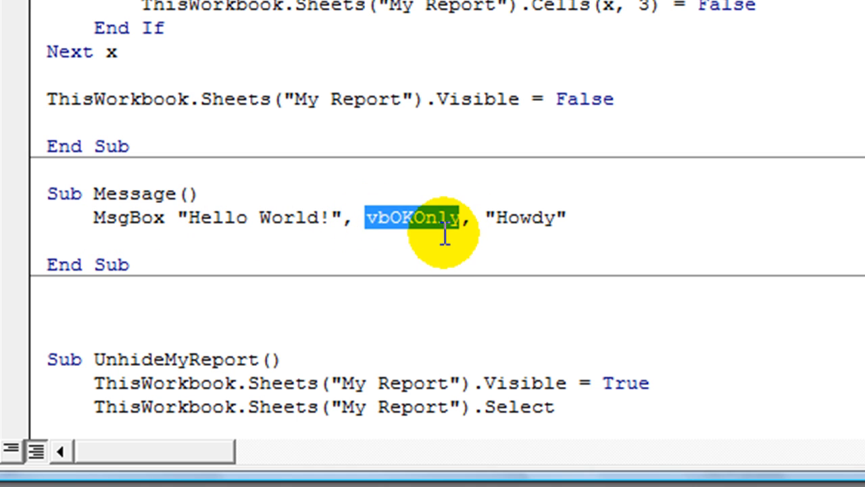
pyautogui.doubleClick(527, 219)
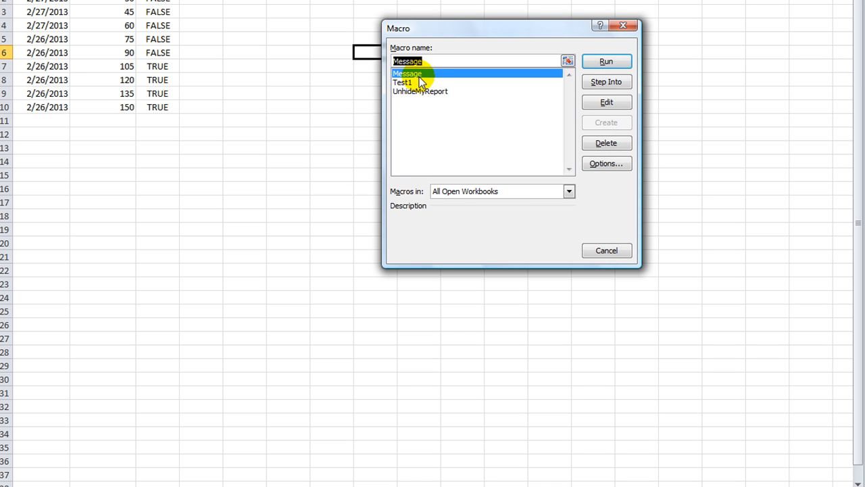
# Step: Run the Message macro from Excel and dismiss the Howdy "Hello World!" box
pyautogui.moveTo(512, 29); pyautogui.dragTo(460, 59)
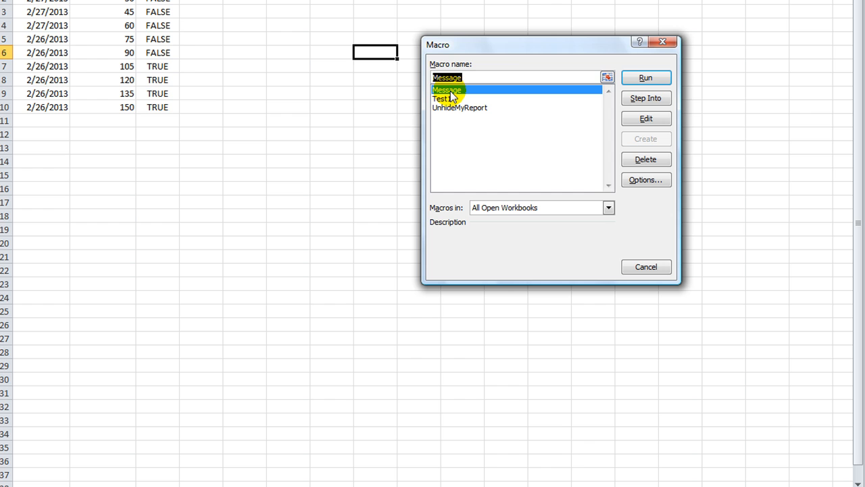
pyautogui.click(646, 77)
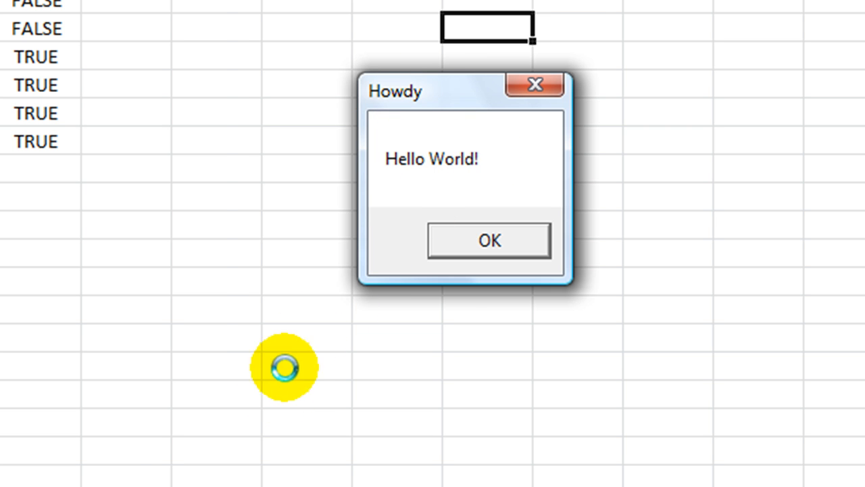
pyautogui.click(489, 240)
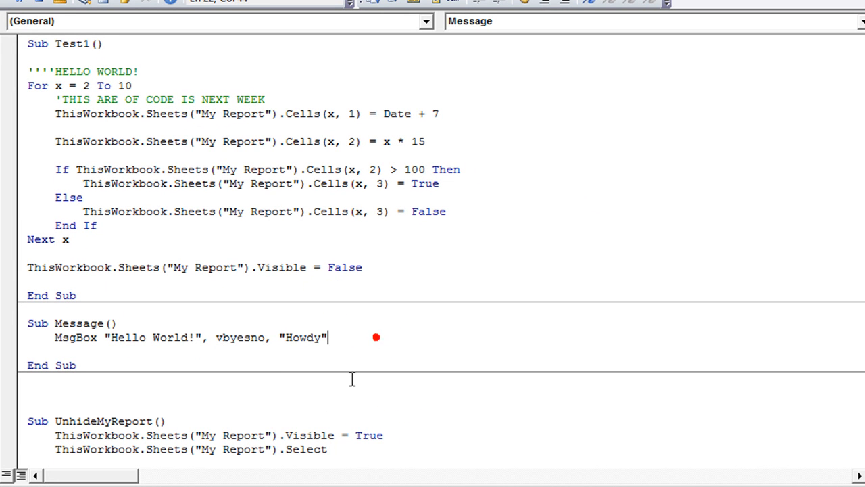
# Step: Replace the MsgBox buttons argument vbOKOnly with vbYesNo
pyautogui.click(250, 337)
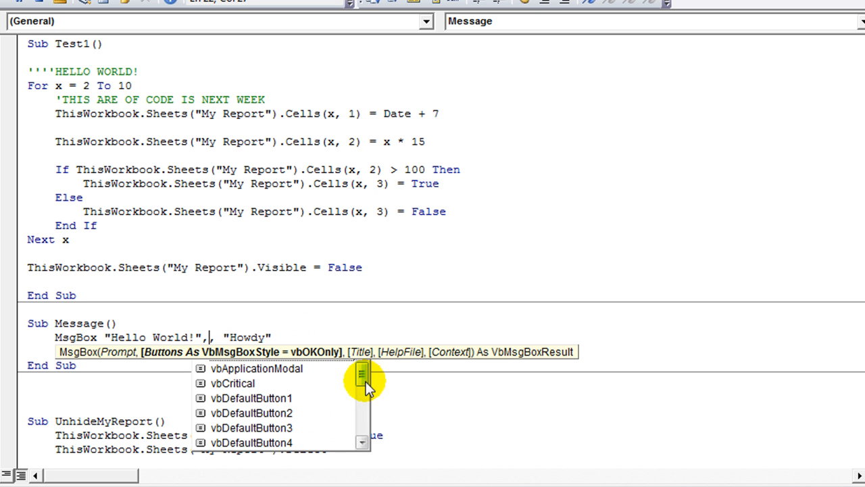
pyautogui.scroll(-3)
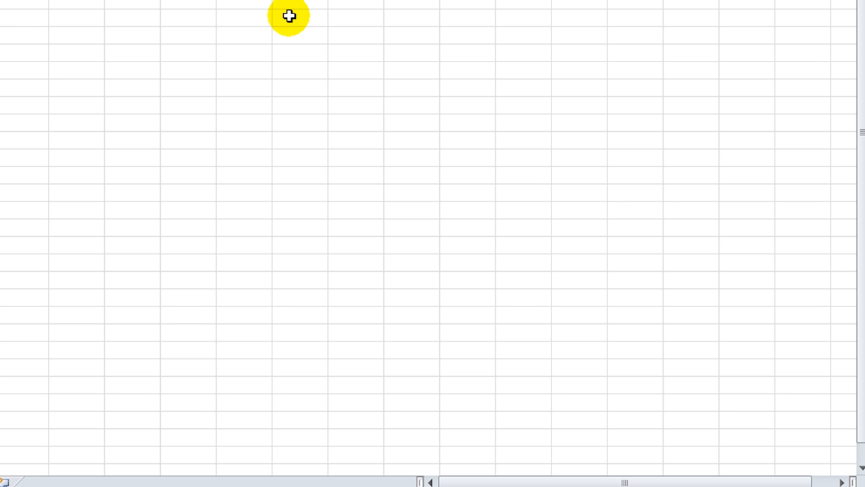
pyautogui.moveTo(292, 19)
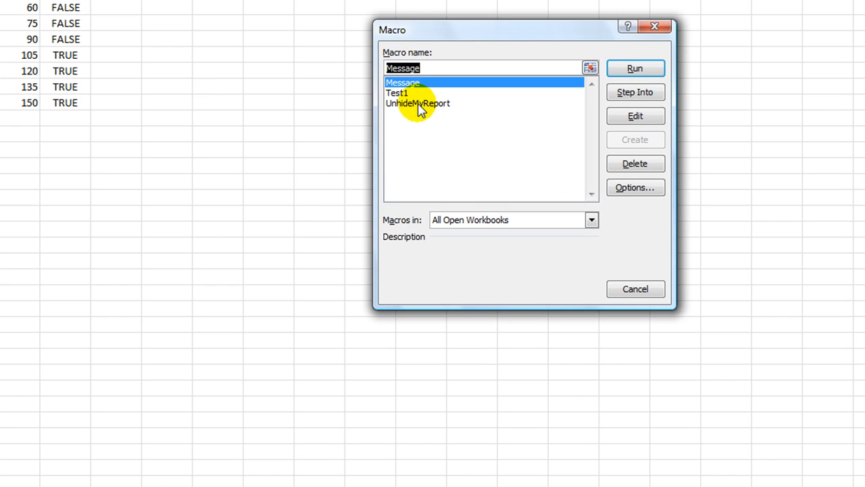
# Step: Run Message again, answer Yes on the Howdy box, and return to a sheet cell
pyautogui.click(635, 67)
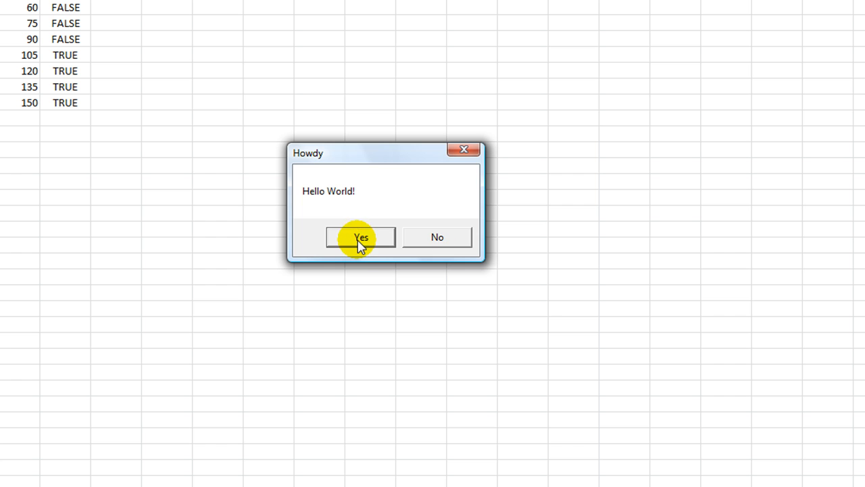
pyautogui.click(361, 237)
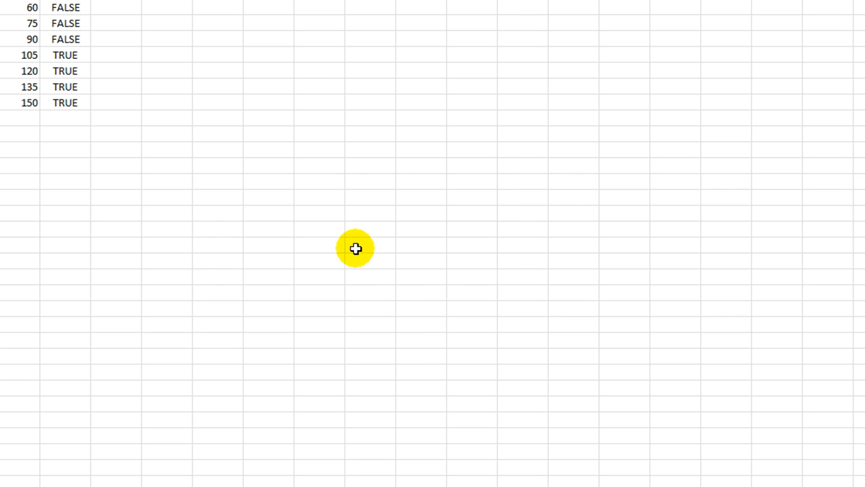
pyautogui.click(269, 310)
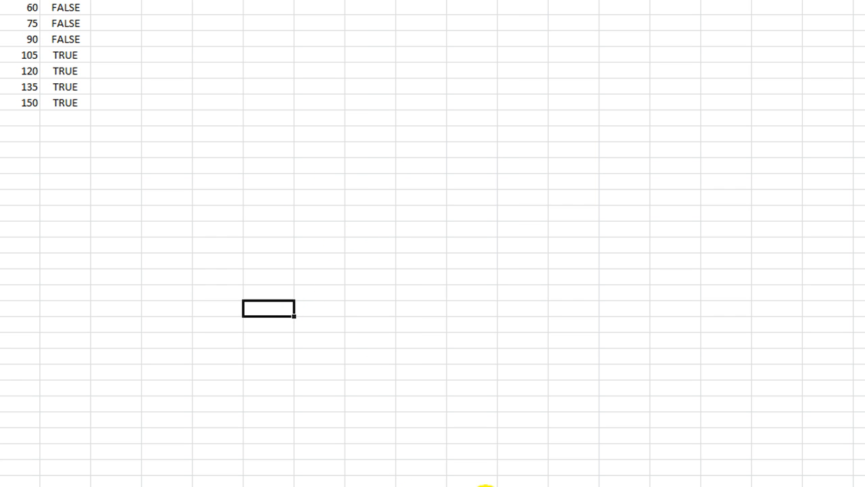
pyautogui.moveTo(329, 310)
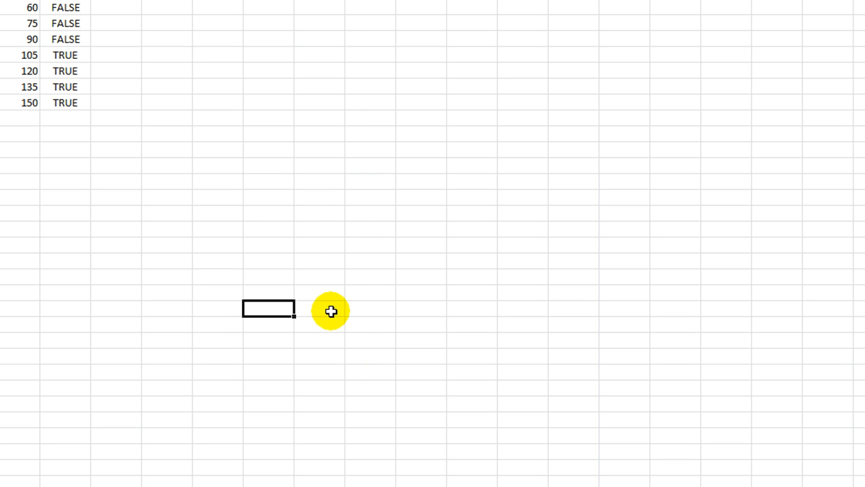
pyautogui.moveTo(263, 246)
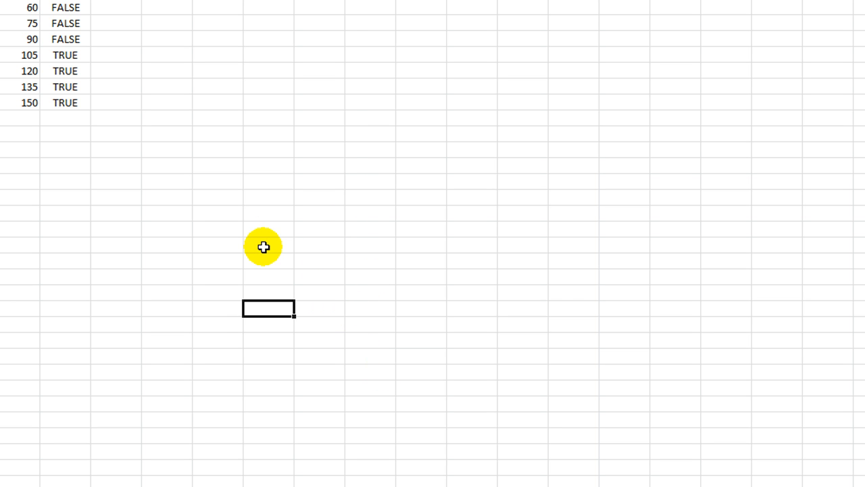